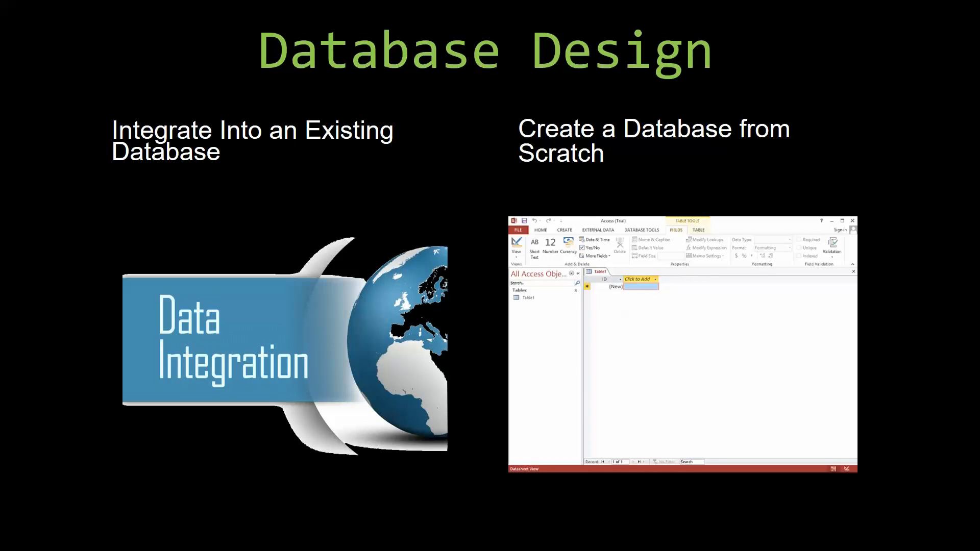
- Advance to the next slide of the Database Design presentation
key("Right")
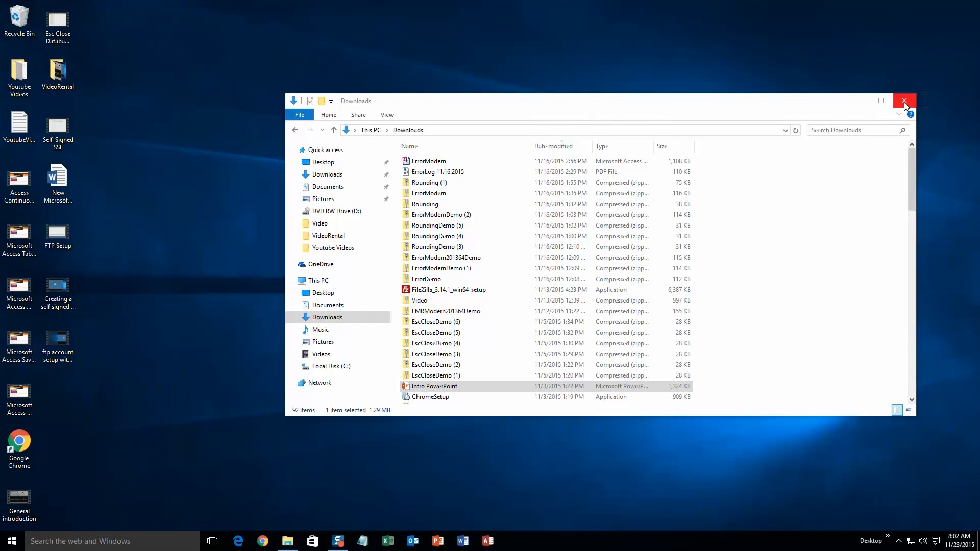
- Close Downloads, browse to microsoftaccessexpert.com and expand the Database Templates (For Sale) menu
left_click(903, 101)
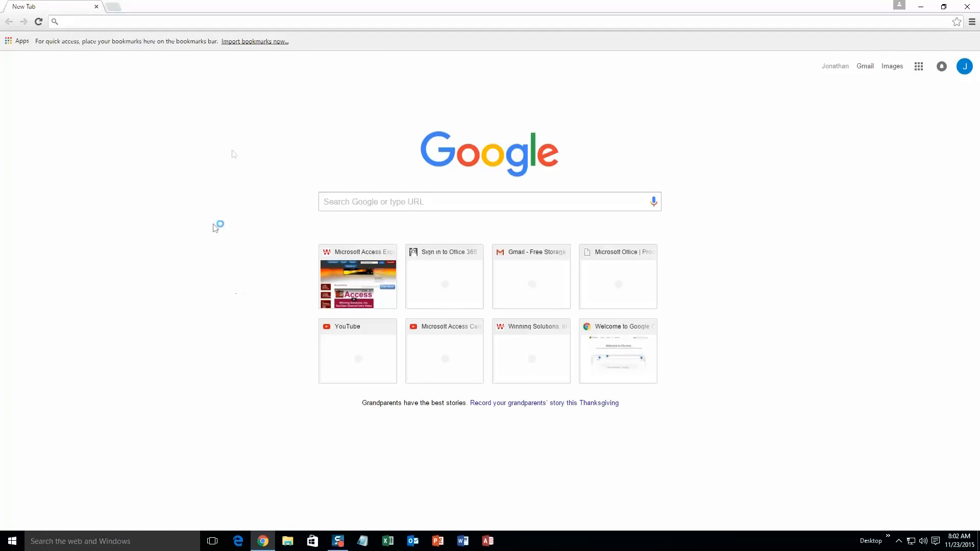
type("mic")
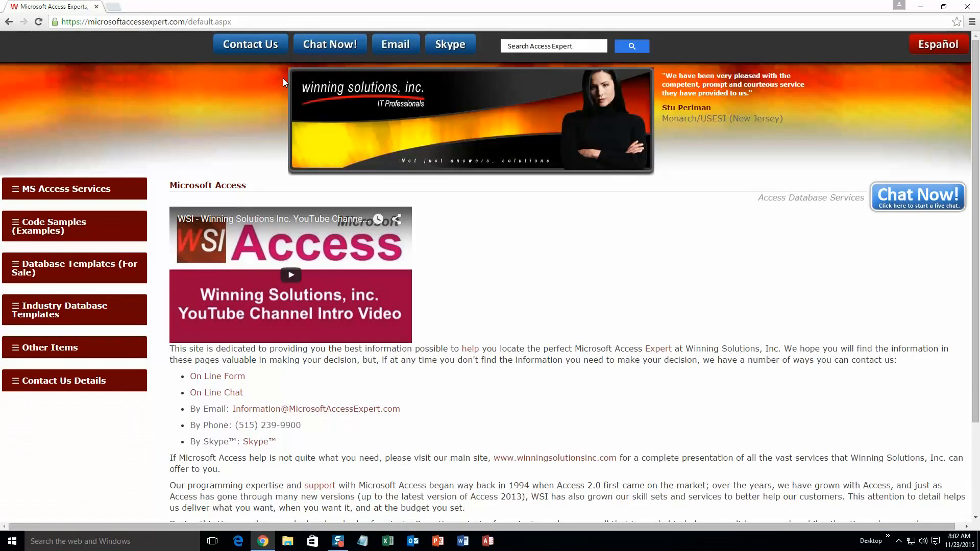
mouse_move(372, 113)
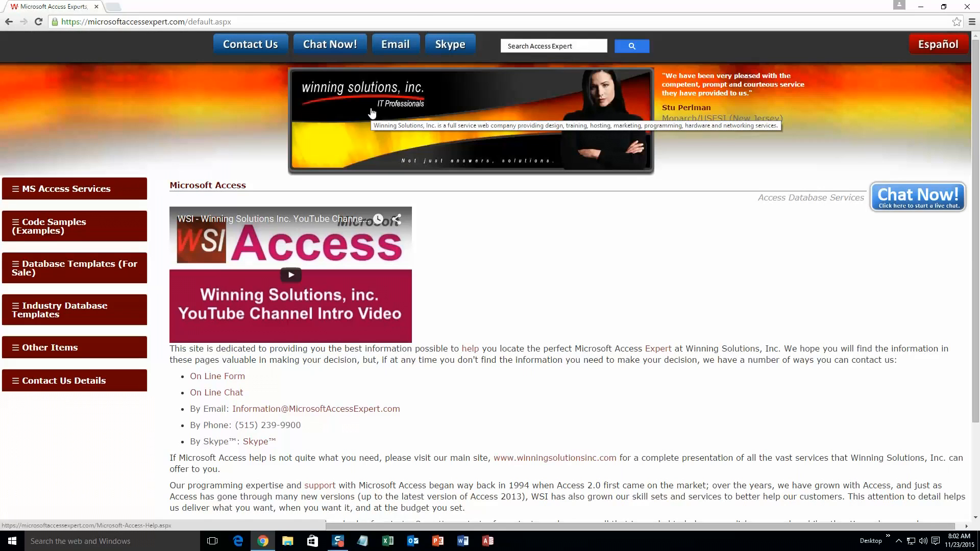
mouse_move(366, 118)
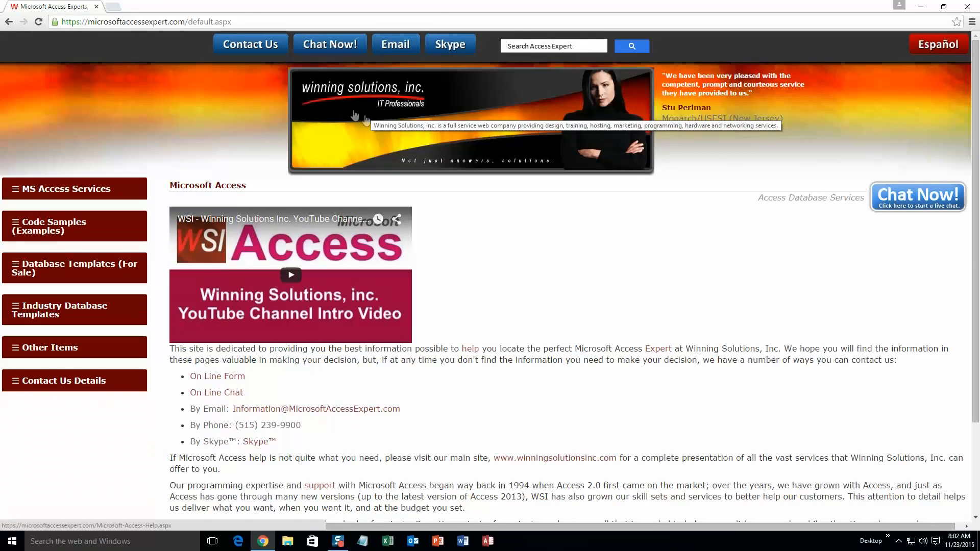
mouse_move(89, 143)
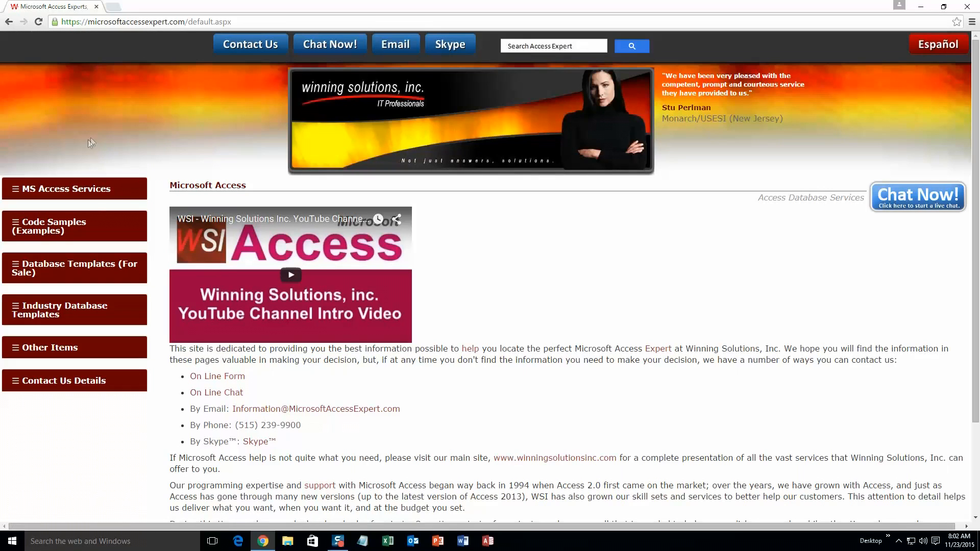
left_click(74, 267)
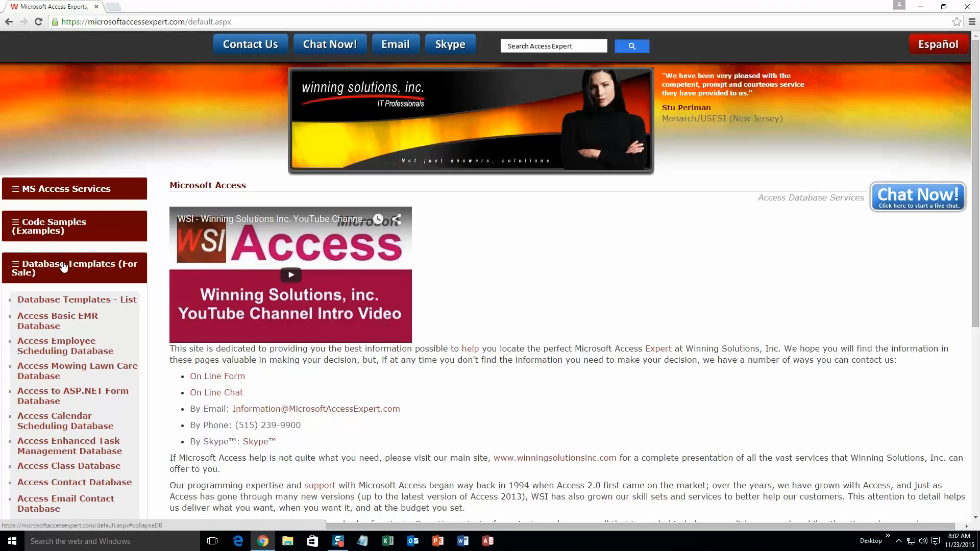
mouse_move(76, 299)
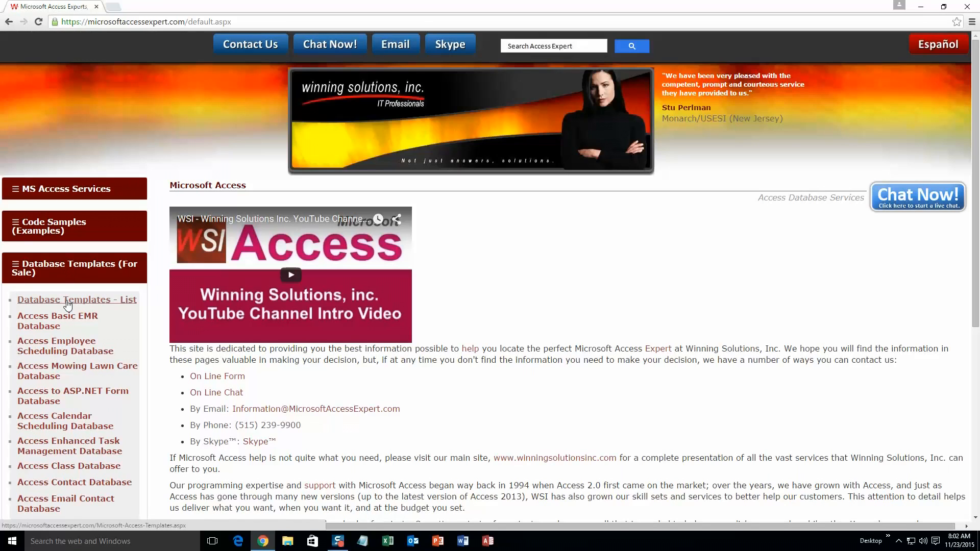
- Show the Database Templates - List page and browse down to the Small Business templates
left_click(77, 299)
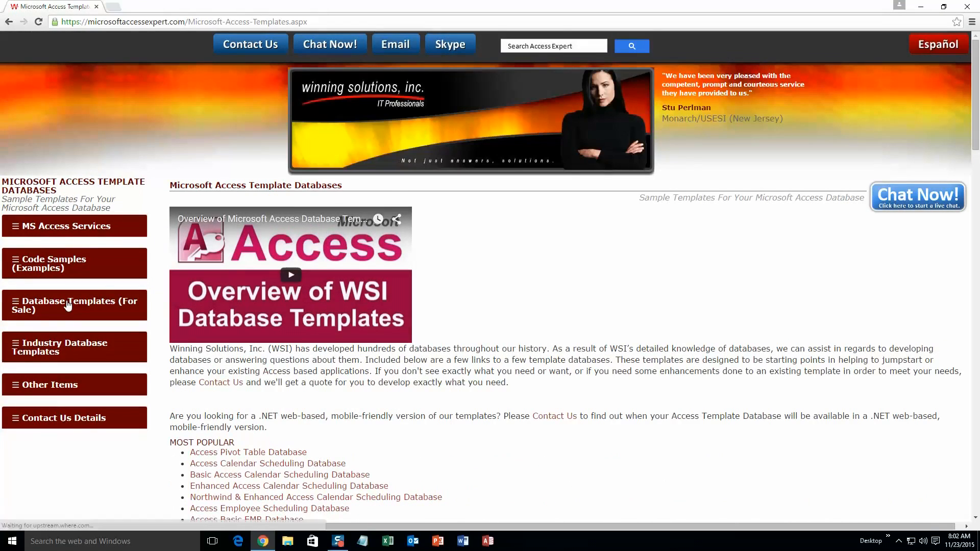
mouse_move(504, 260)
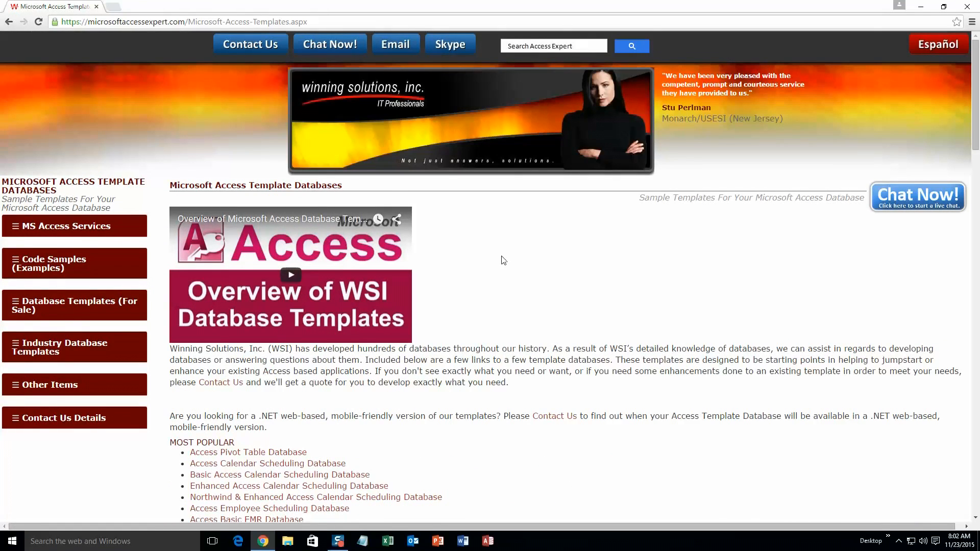
mouse_move(669, 263)
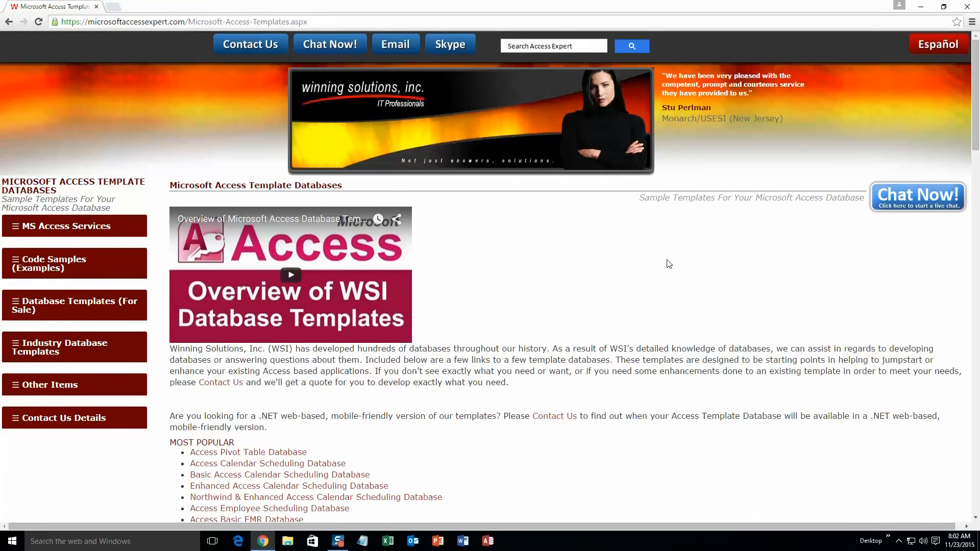
mouse_move(691, 285)
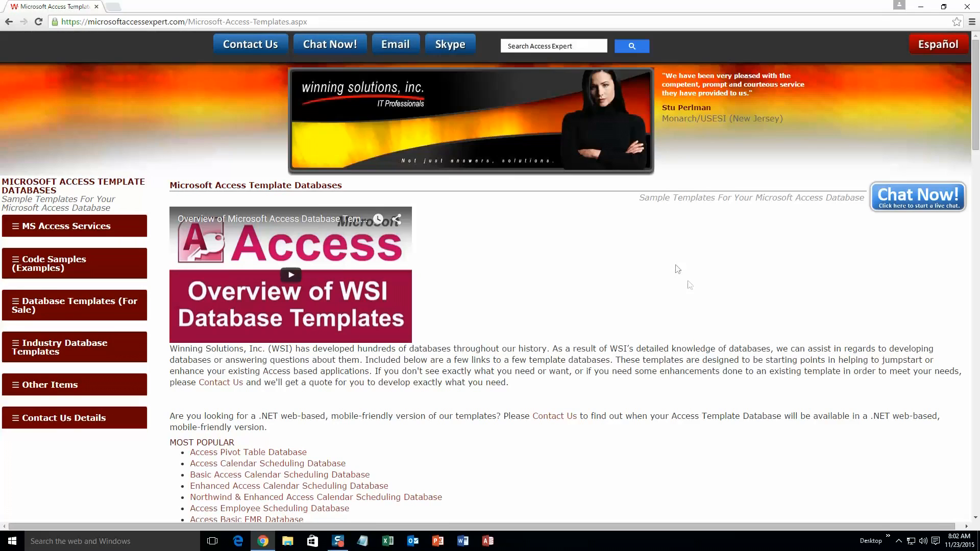
scroll("down", 3)
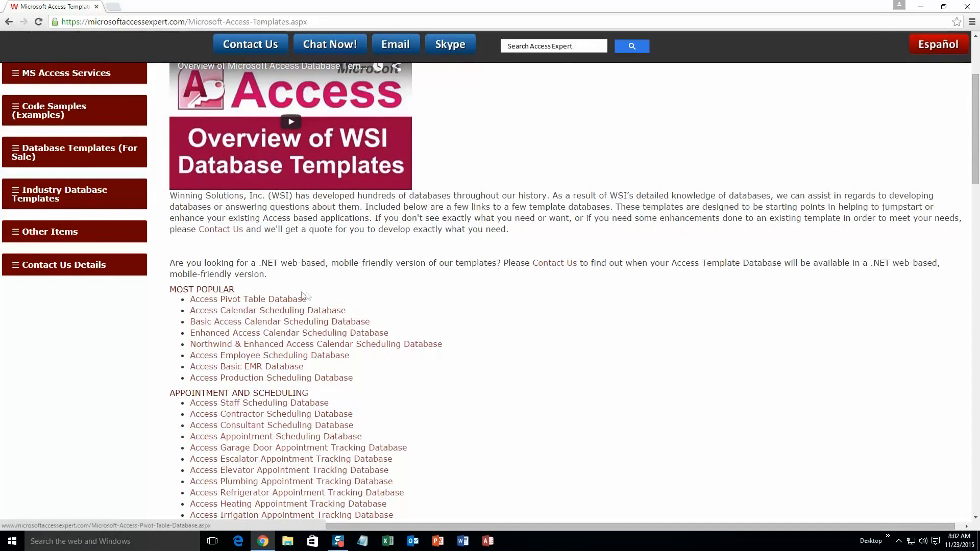
scroll("down", 3)
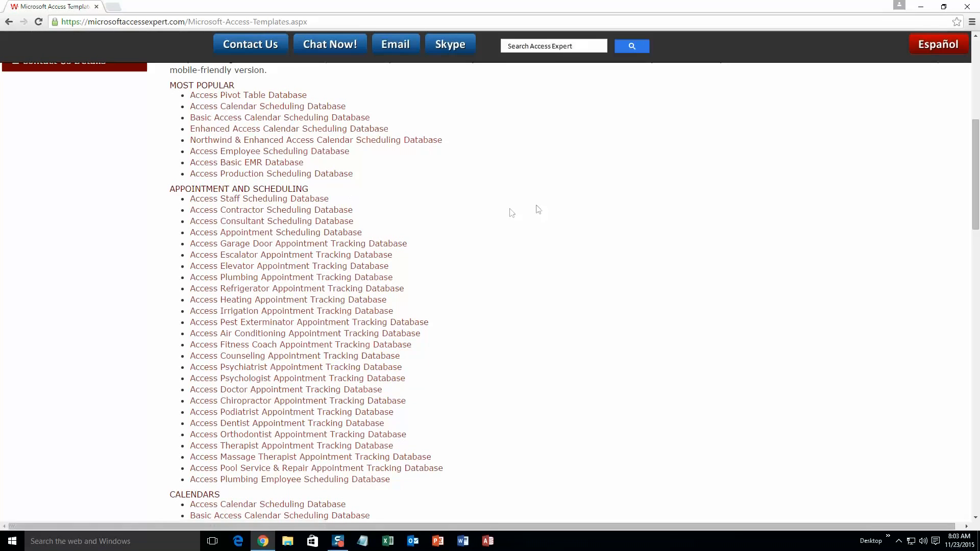
scroll("down", 3)
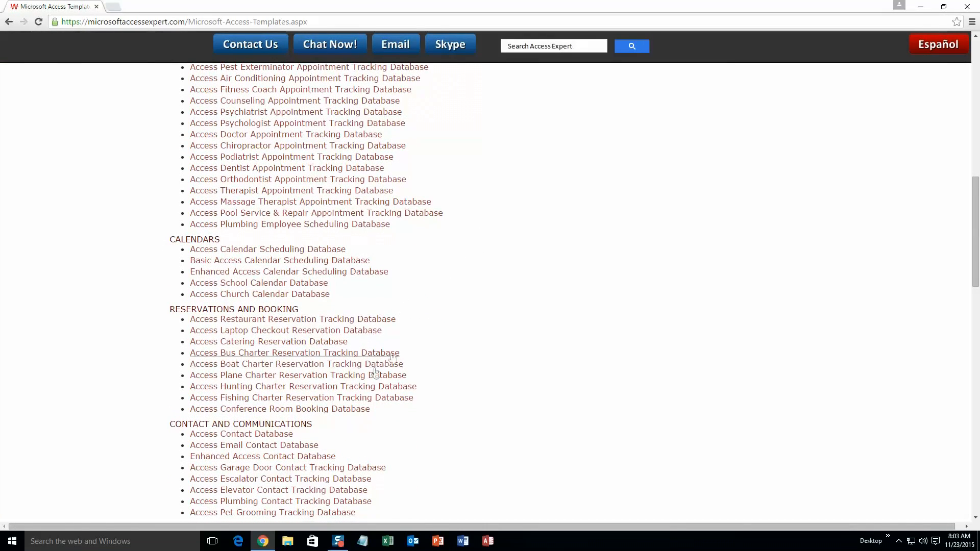
scroll("down", 3)
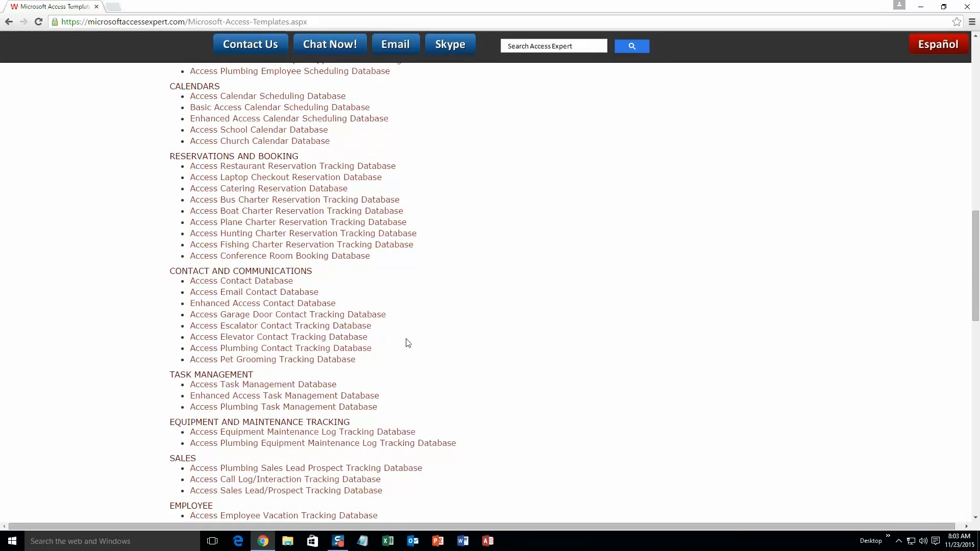
scroll("down", 3)
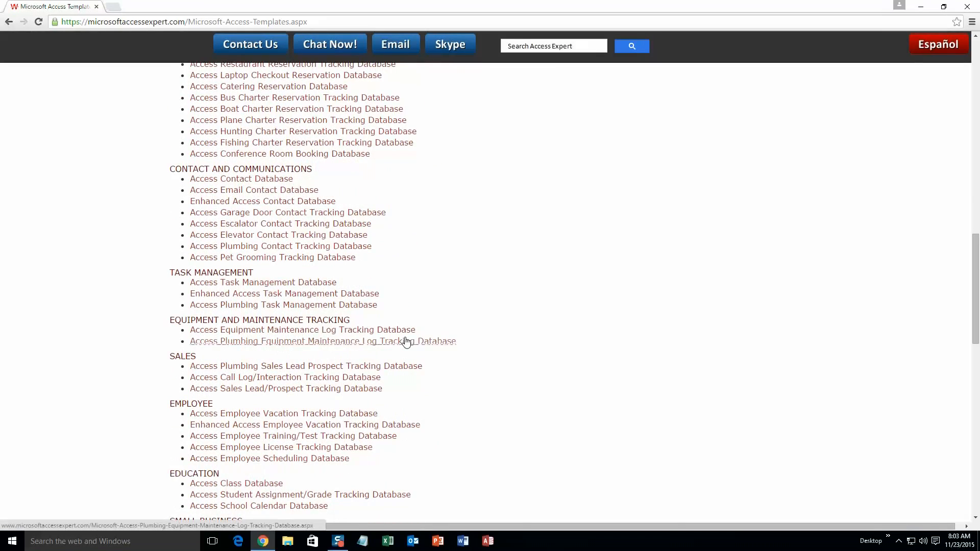
scroll("down", 3)
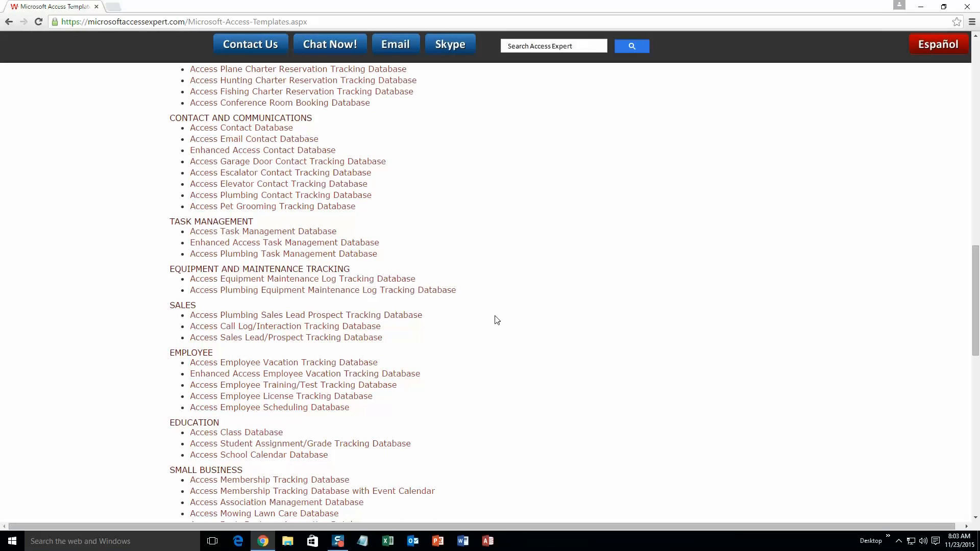
scroll("down", 3)
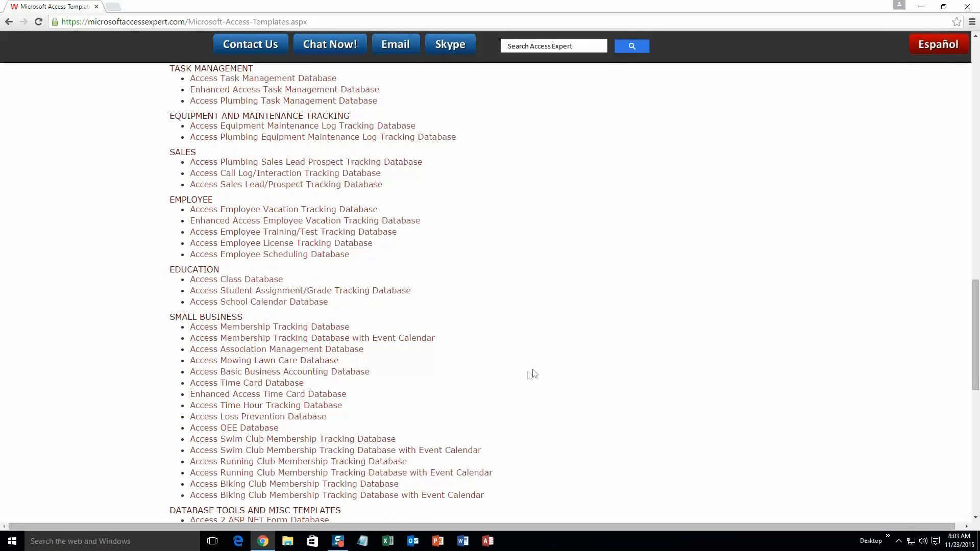
scroll("down", 3)
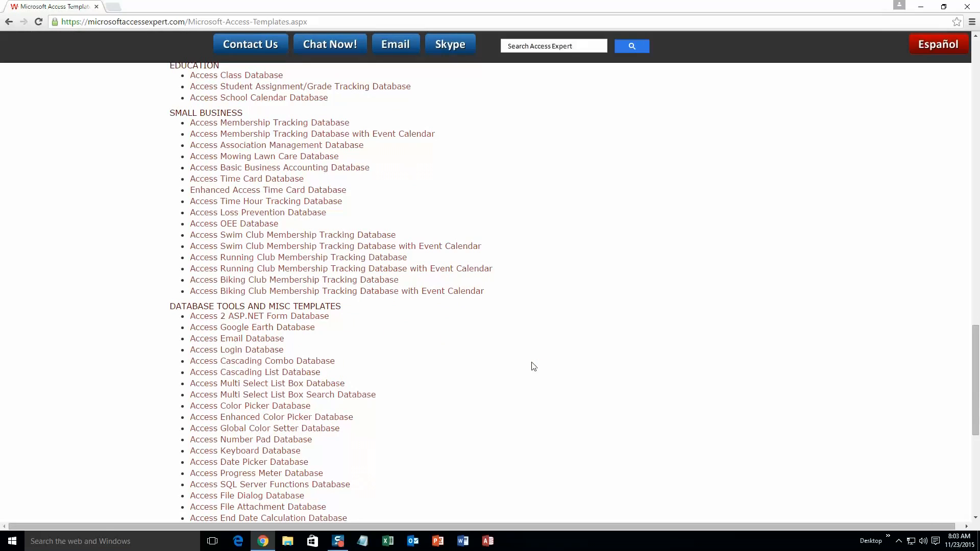
mouse_move(586, 404)
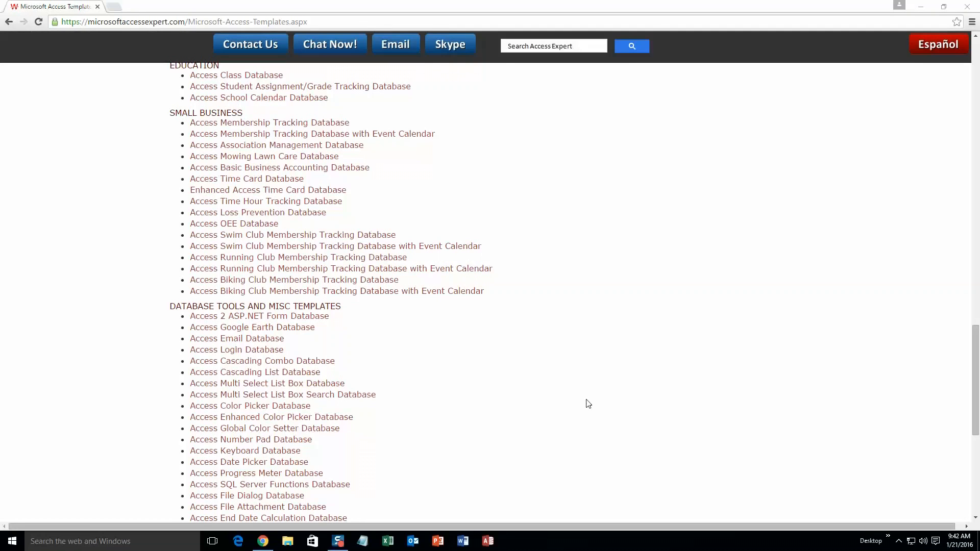
- Go to the Access Basic Business Accounting Database template page from the sidebar list
scroll("up", 3)
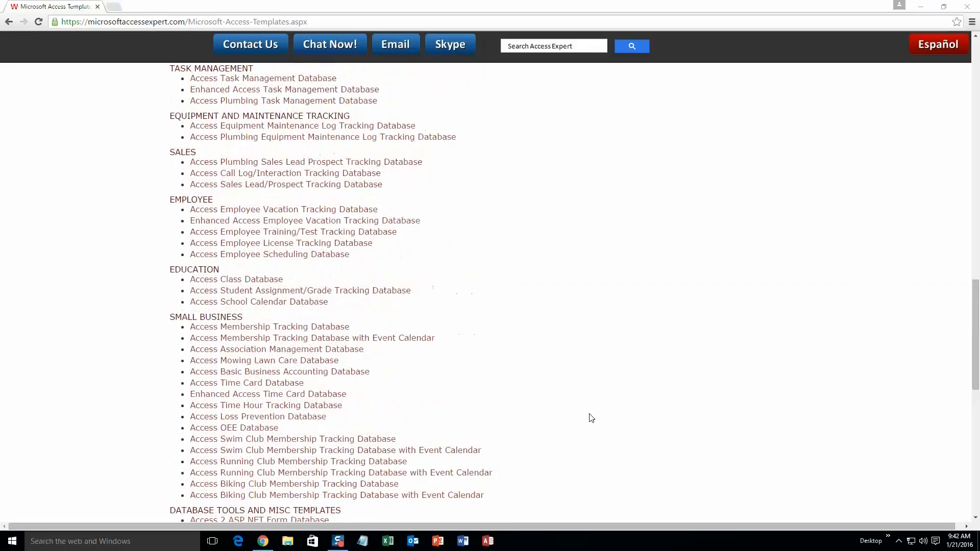
scroll("up", 3)
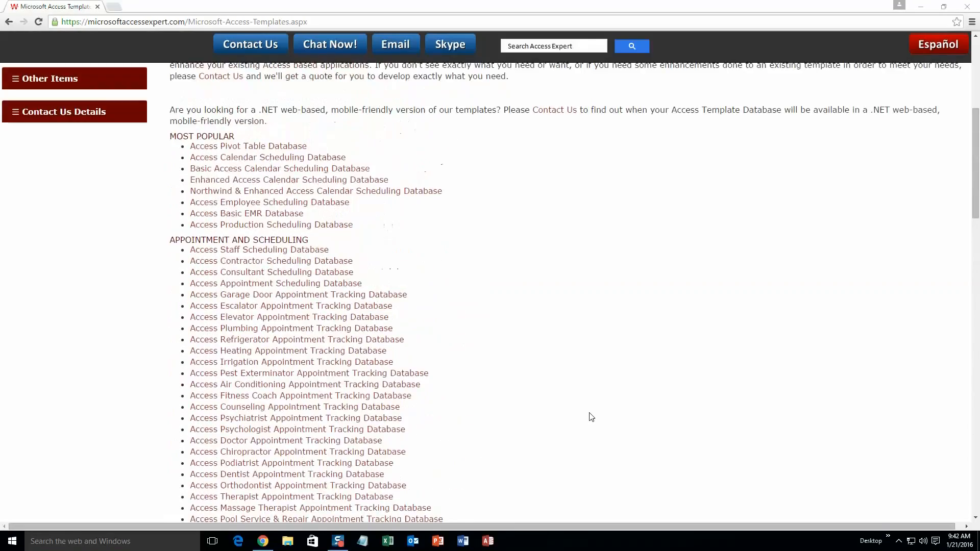
scroll("up", 3)
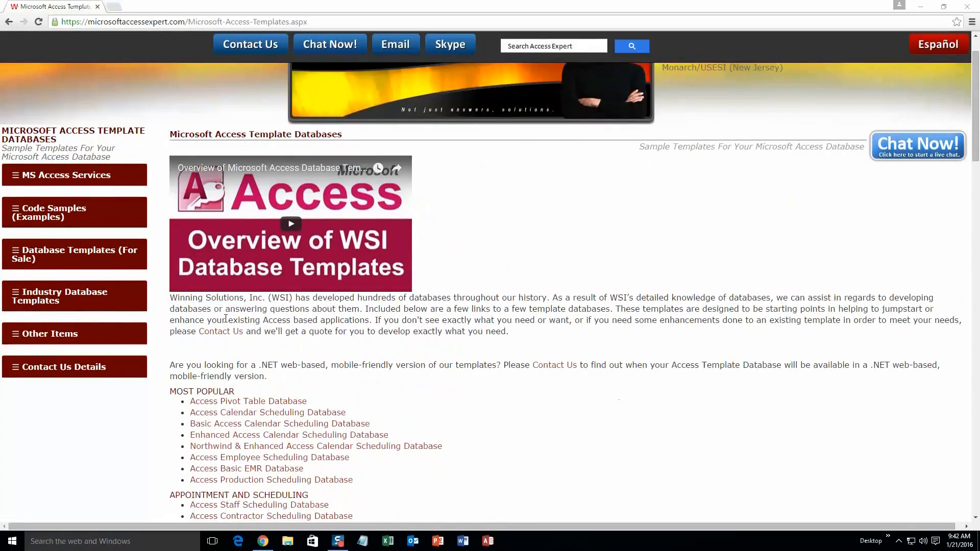
mouse_move(15, 254)
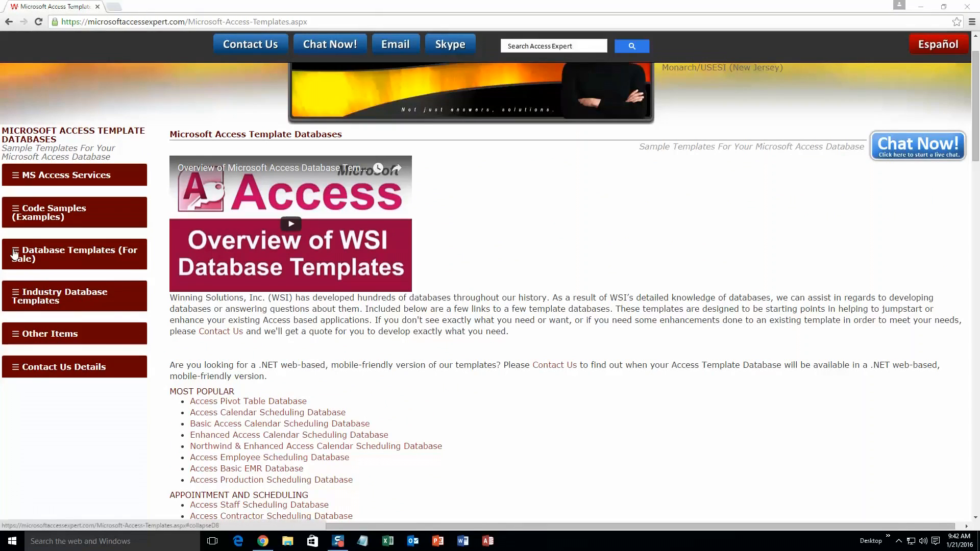
left_click(74, 254)
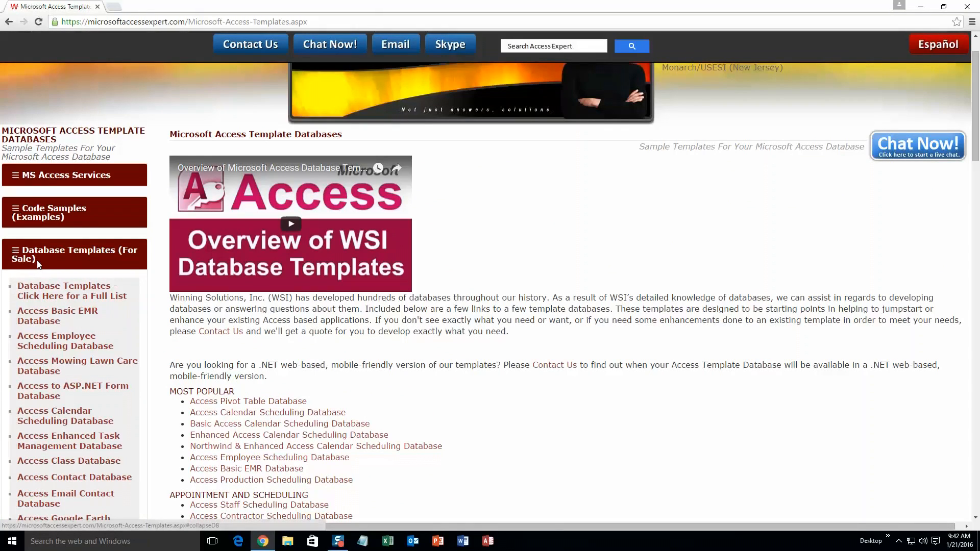
scroll("down", 3)
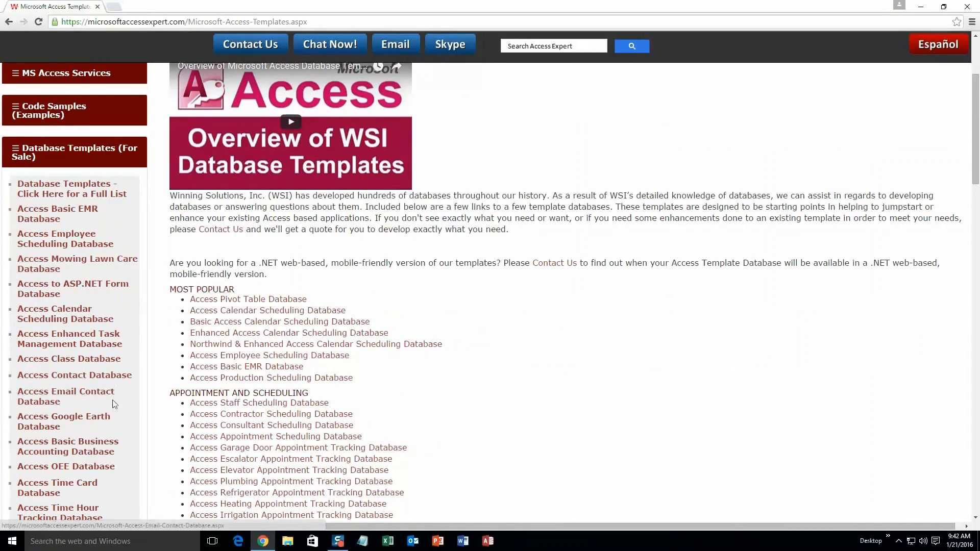
mouse_move(68, 446)
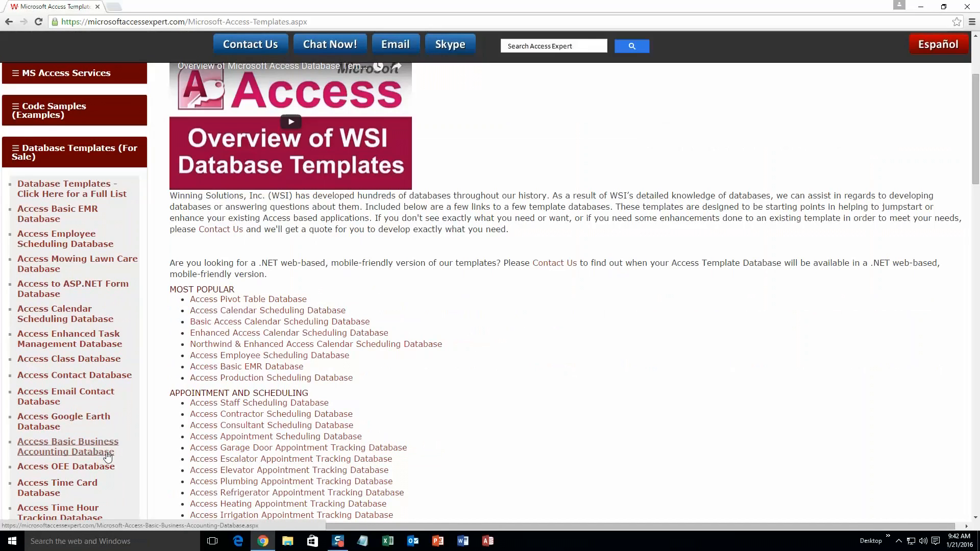
mouse_move(494, 408)
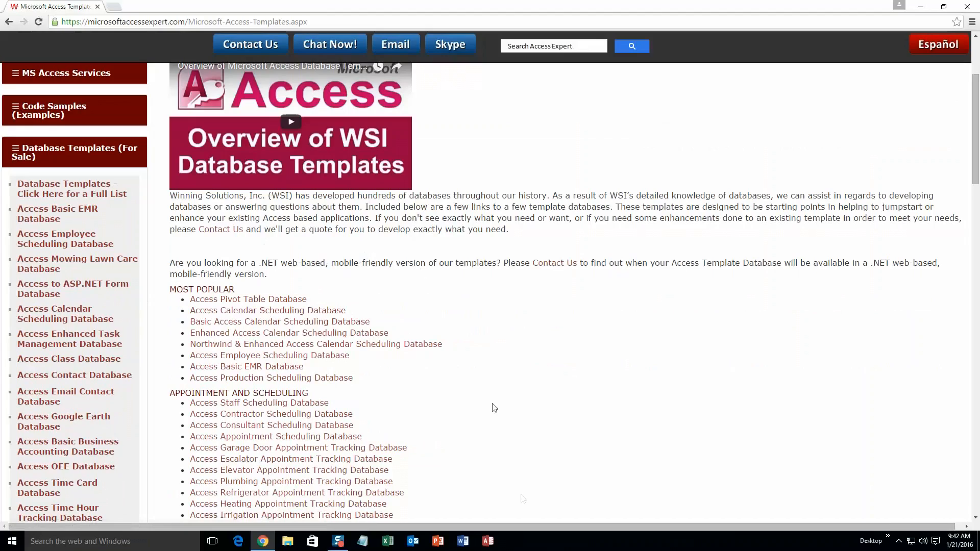
left_click(67, 446)
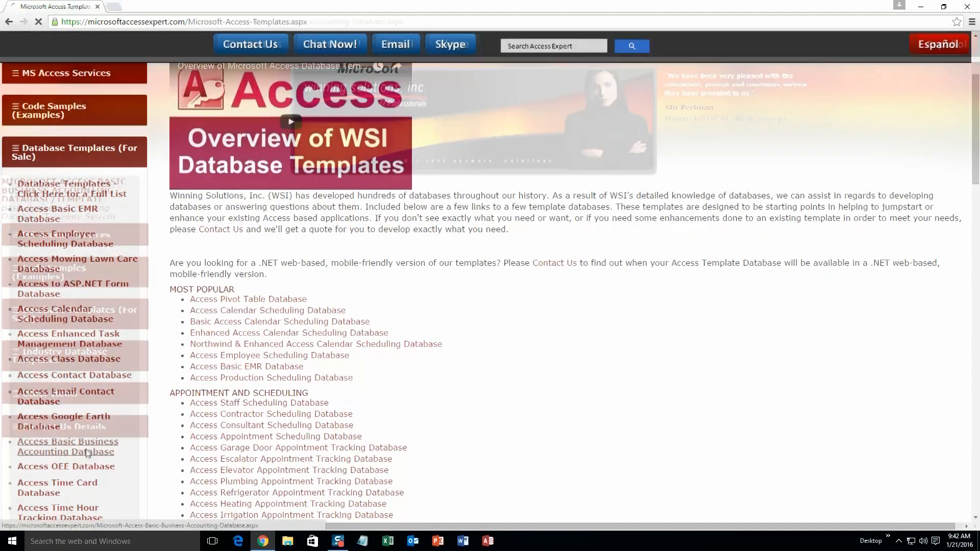
left_click(67, 446)
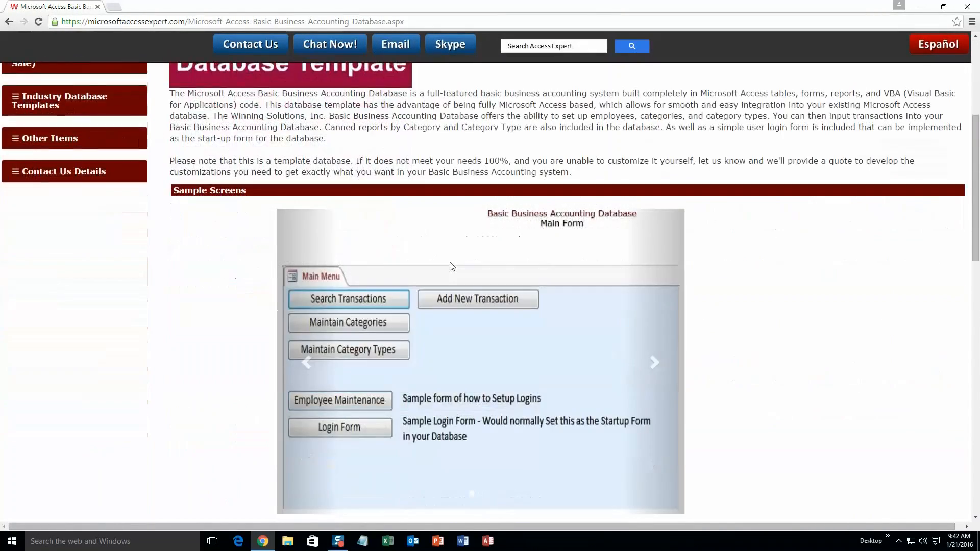
- Download the Access 2007 demo of the Basic Business Accounting database
scroll("down", 3)
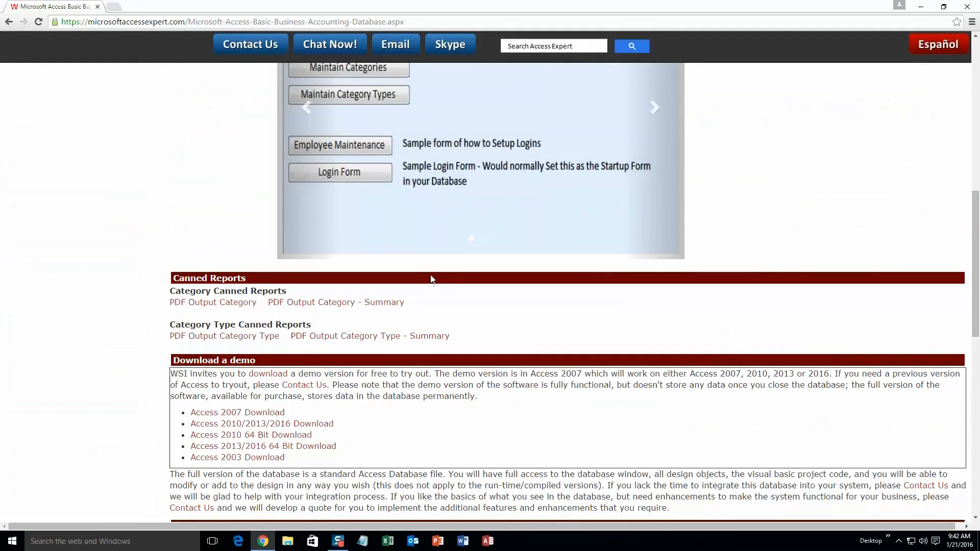
mouse_move(292, 411)
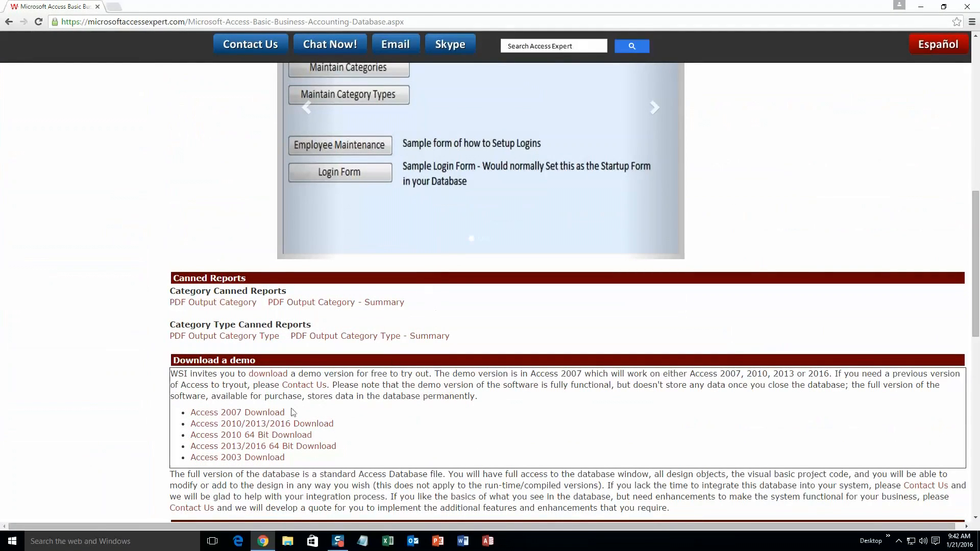
left_click(262, 424)
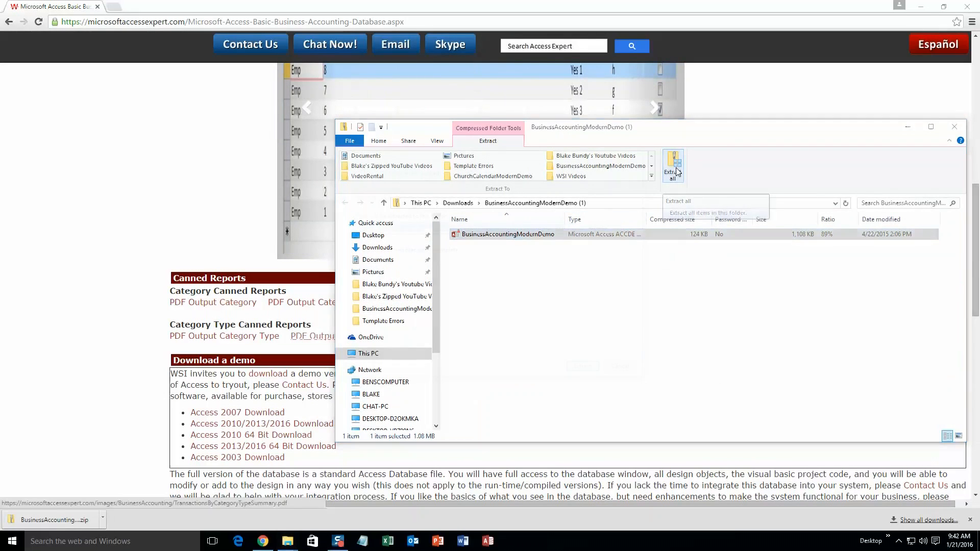
- Extract all from the zip and launch the BusinessAccountingModernDemo database
left_click(674, 165)
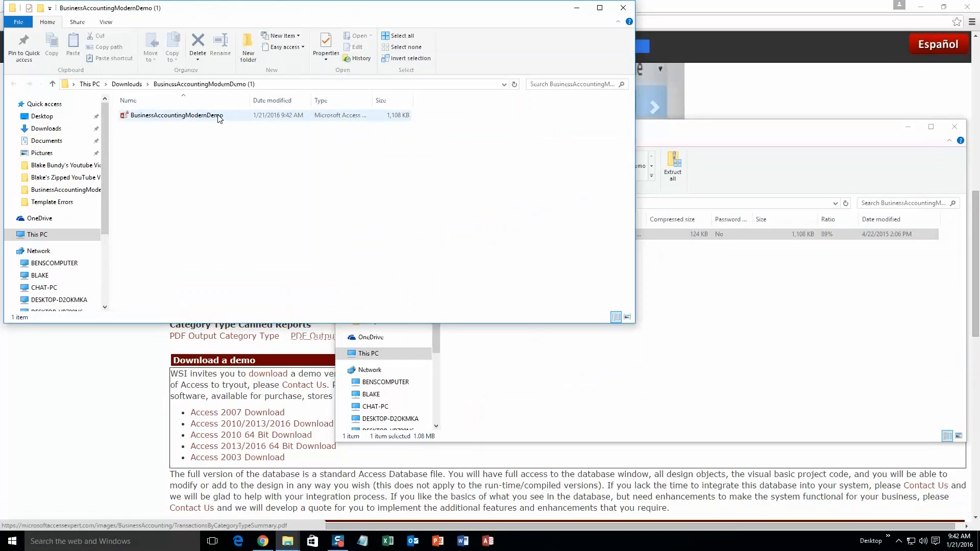
double_click(178, 116)
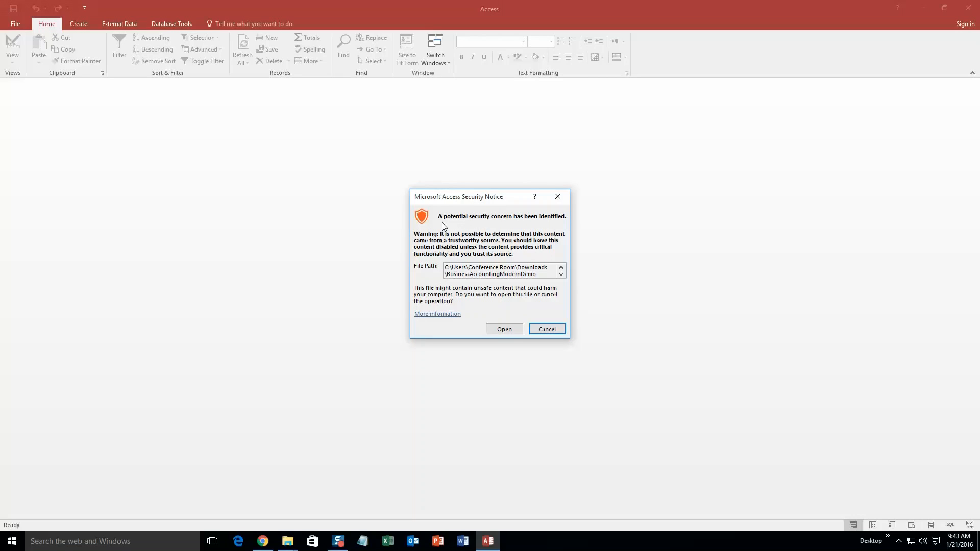
mouse_move(522, 371)
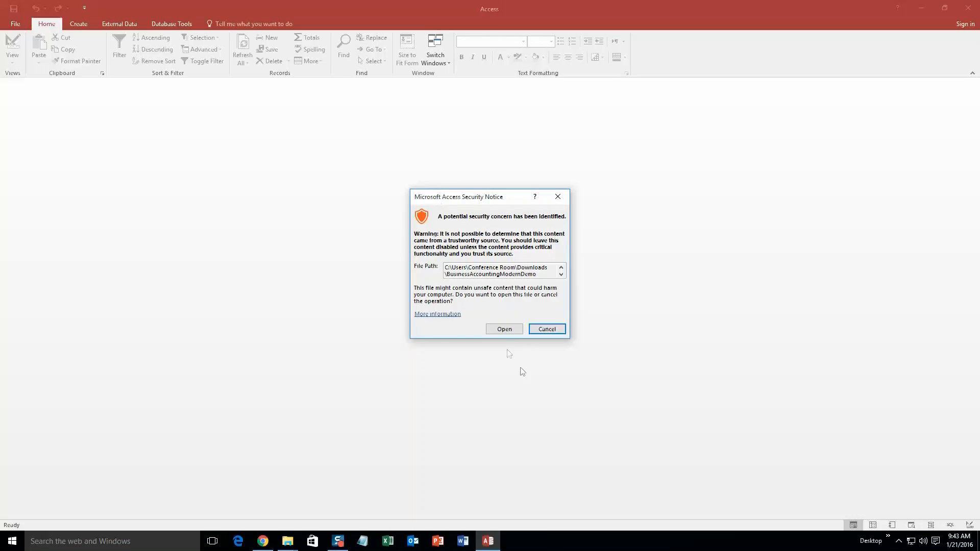
- Allow the database to open past the Security Notice and dismiss the Demo popup
left_click(504, 328)
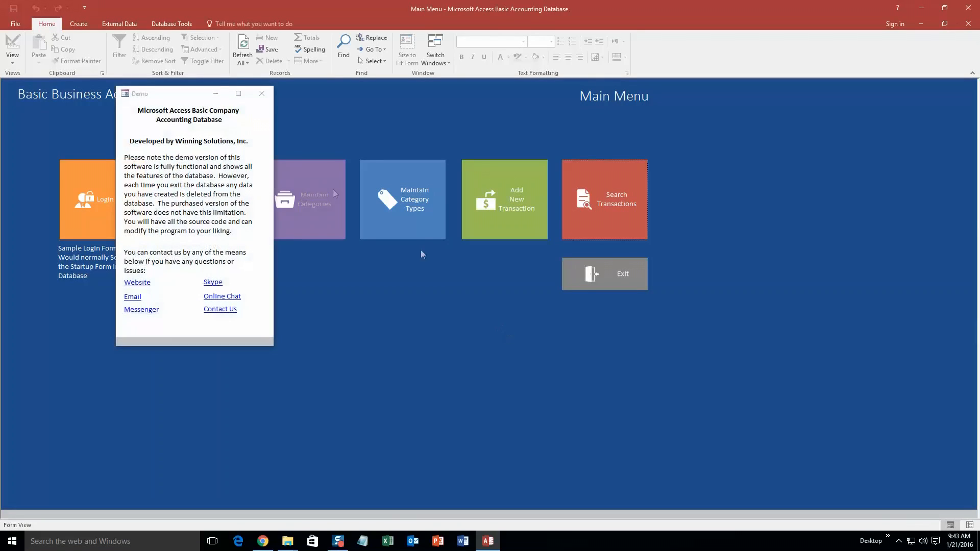
mouse_move(222, 108)
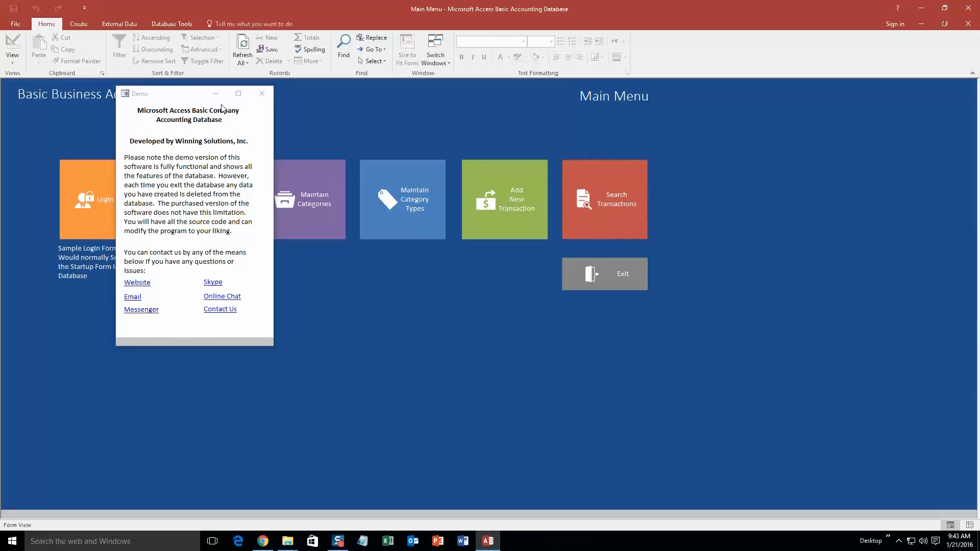
mouse_move(247, 107)
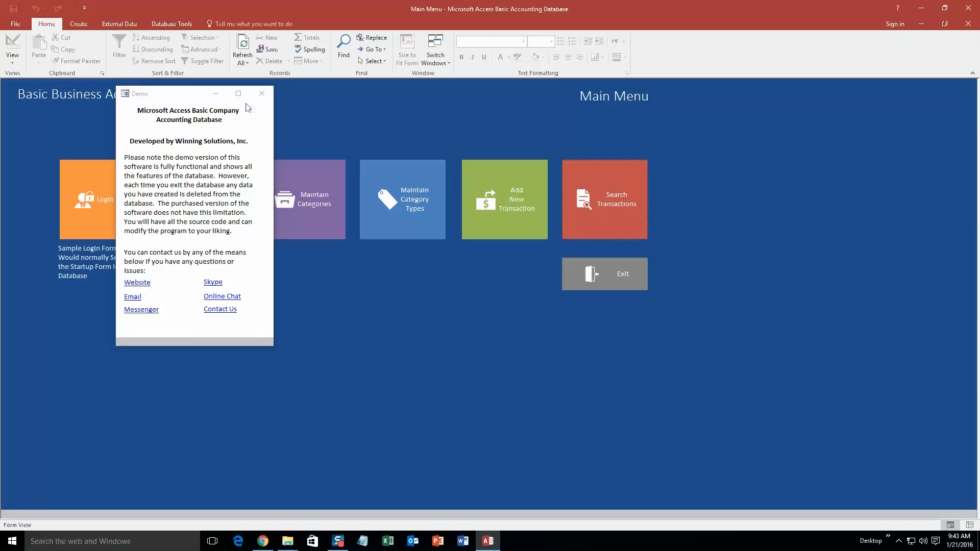
mouse_move(262, 93)
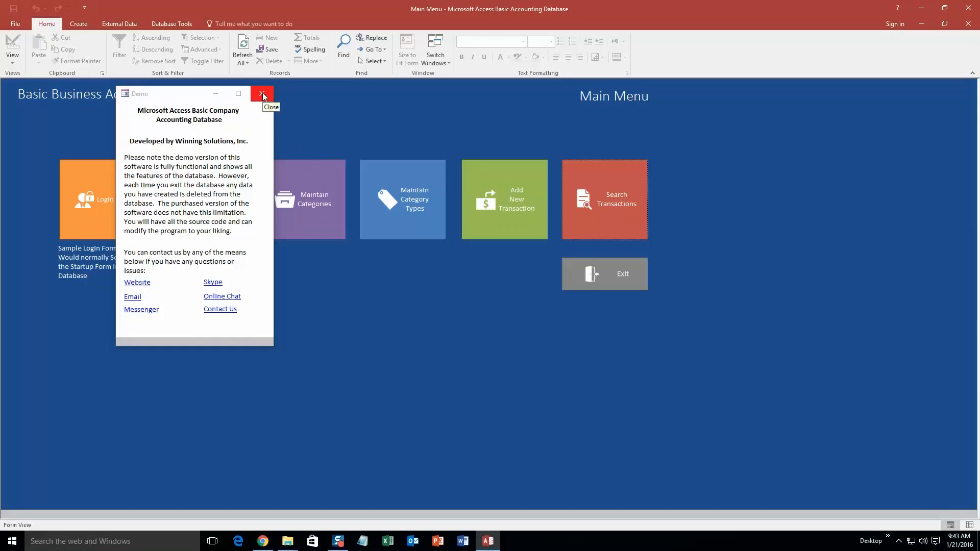
left_click(262, 93)
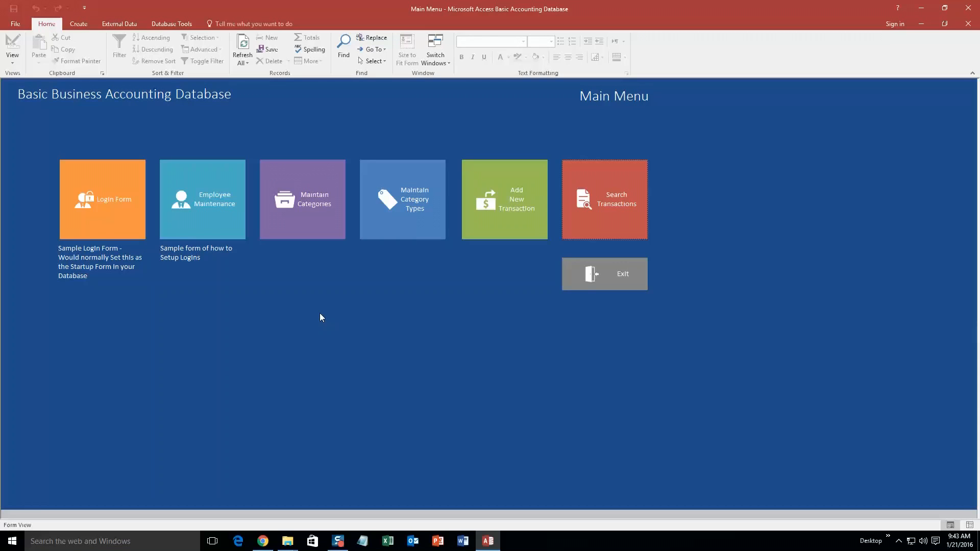
mouse_move(325, 321)
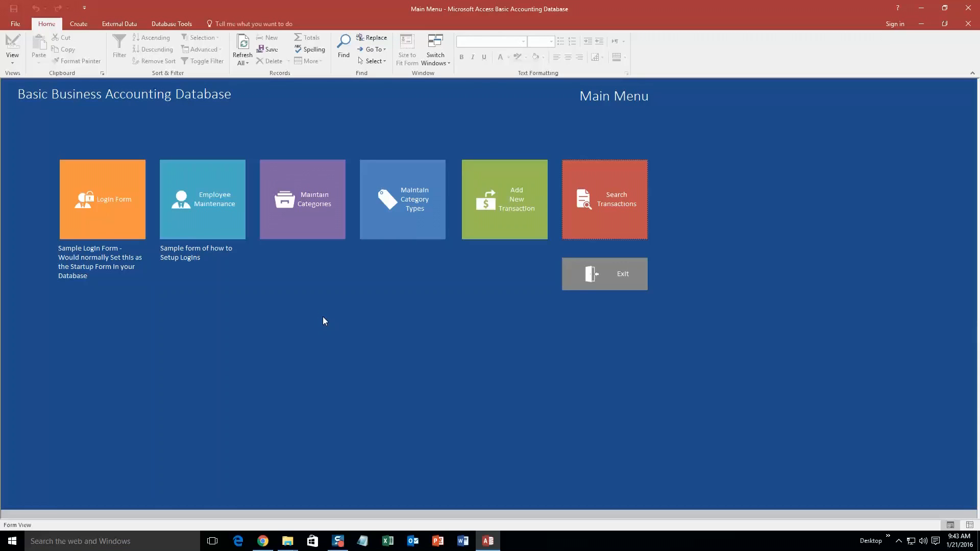
mouse_move(201, 303)
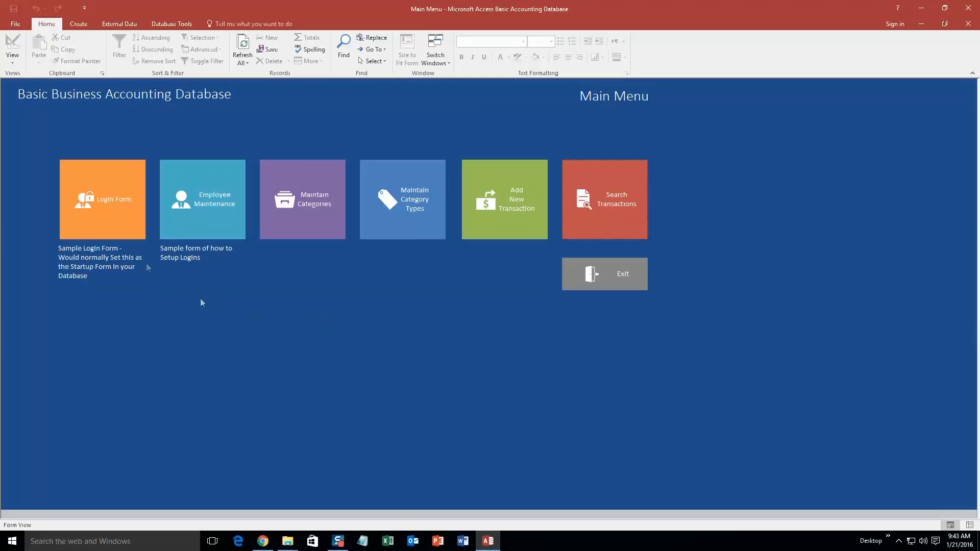
mouse_move(122, 212)
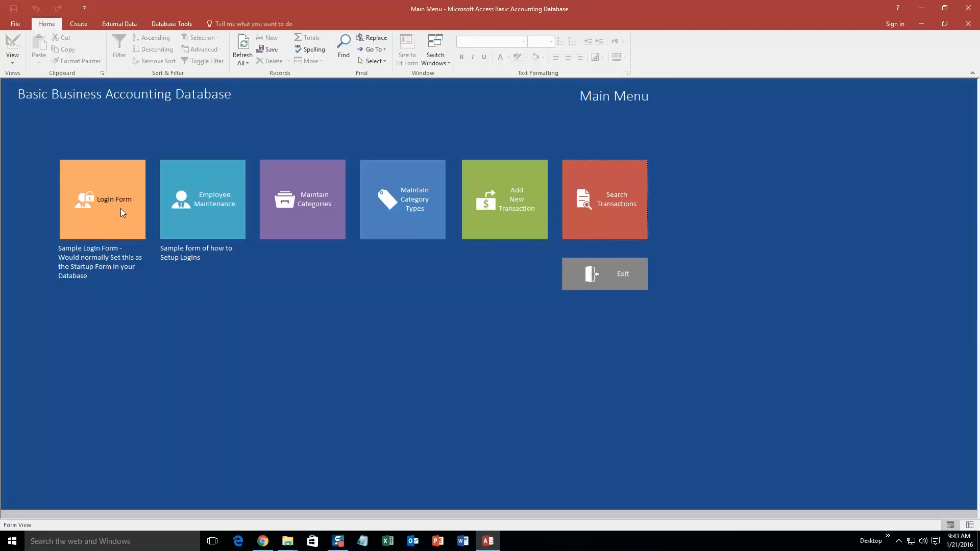
mouse_move(139, 192)
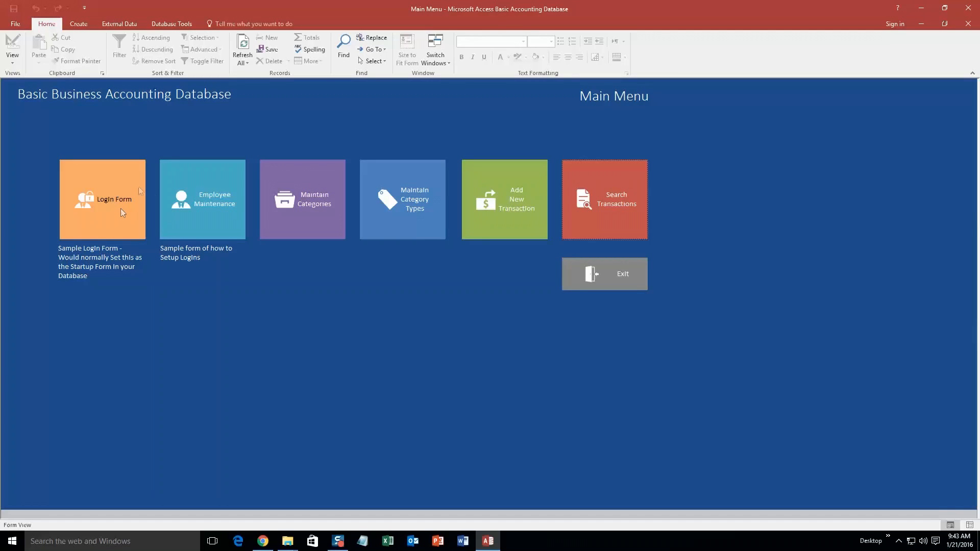
mouse_move(215, 224)
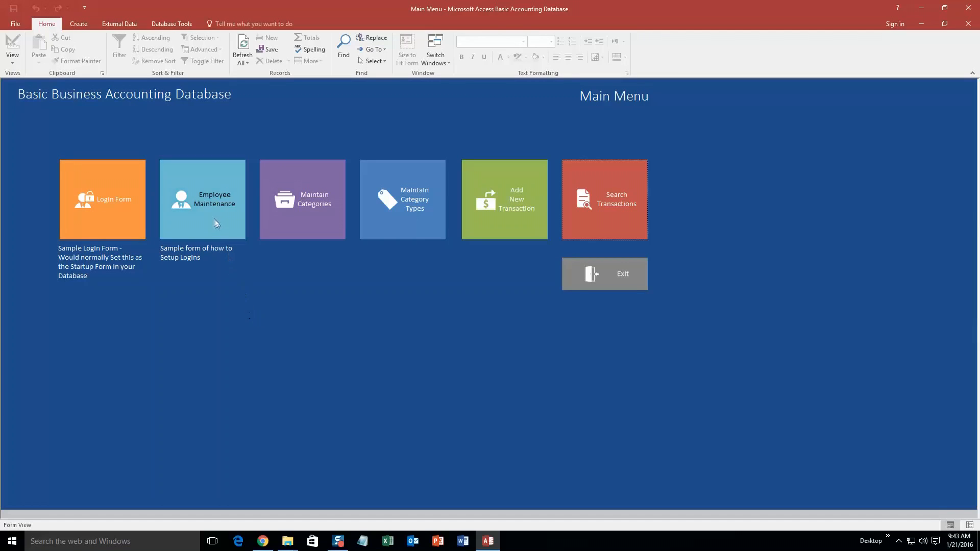
left_click(203, 199)
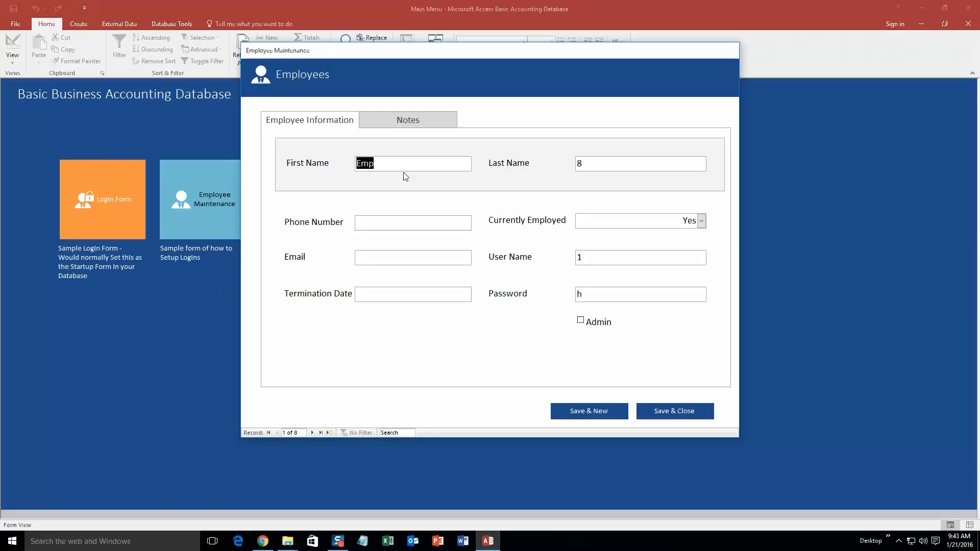
type("Bob")
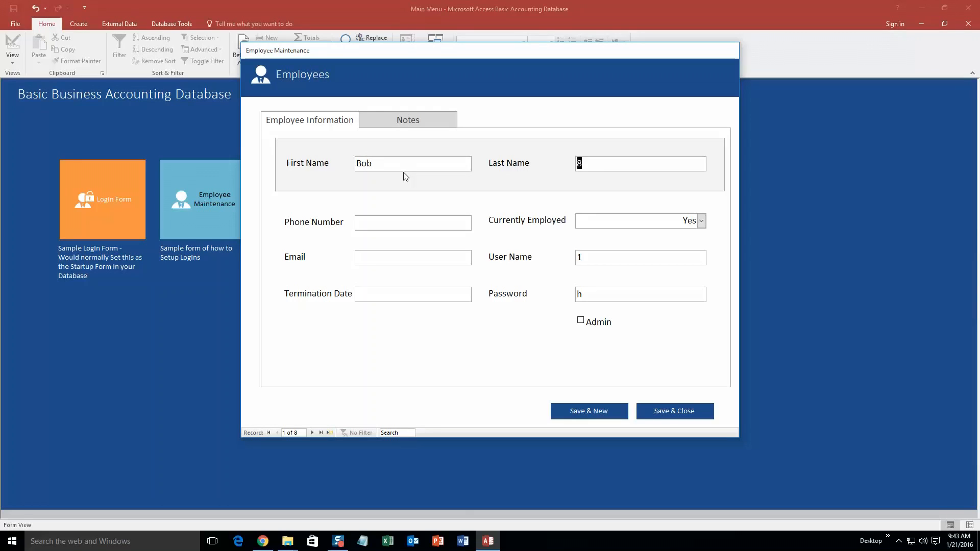
type("Smith")
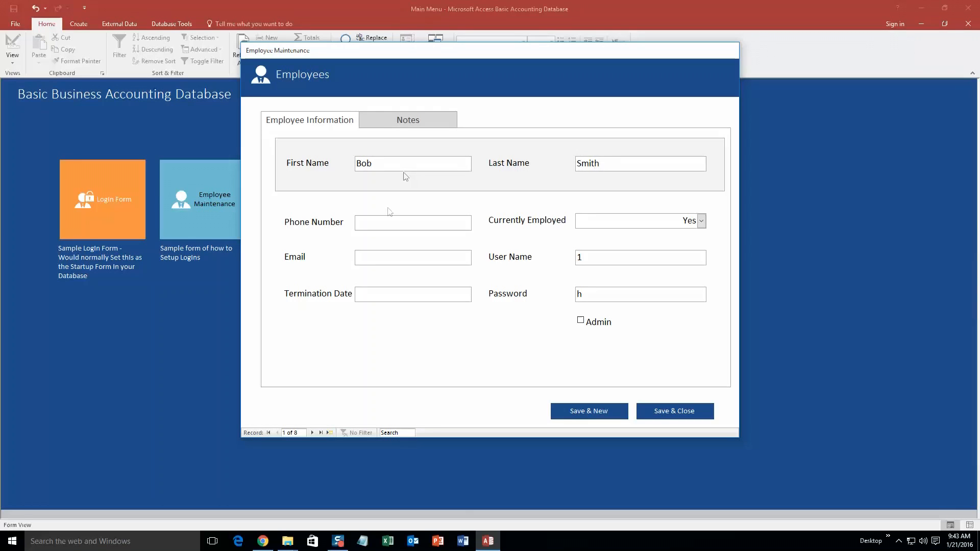
type("(111) 111-1")
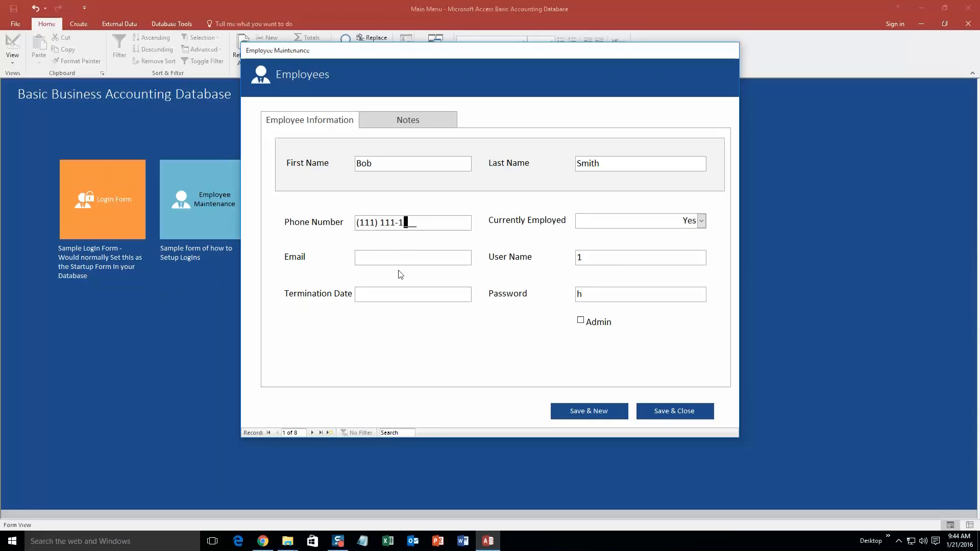
type("111")
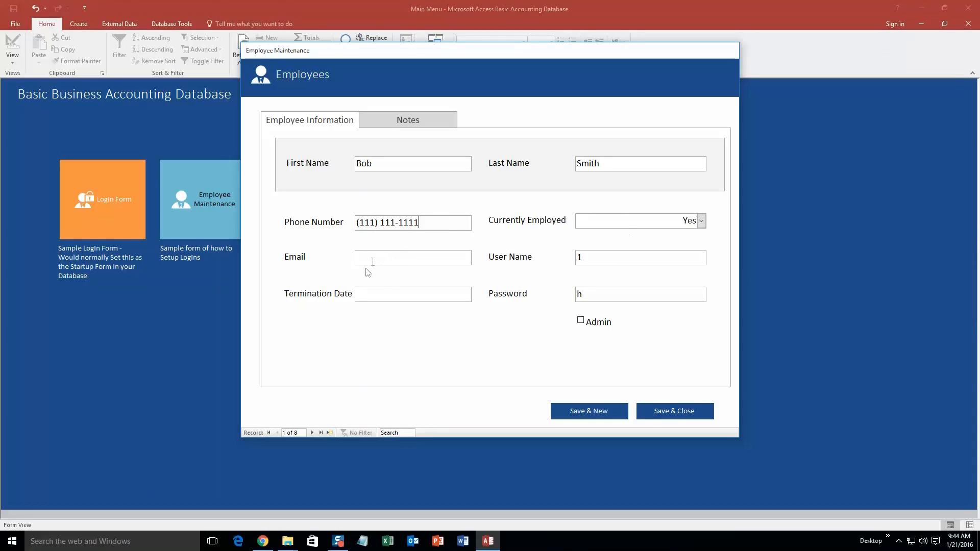
type("test")
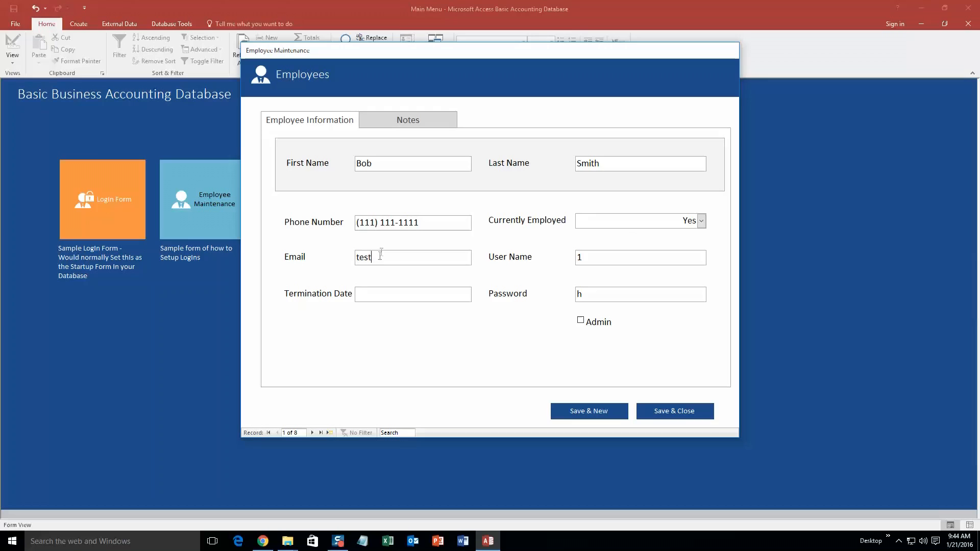
left_click(639, 258)
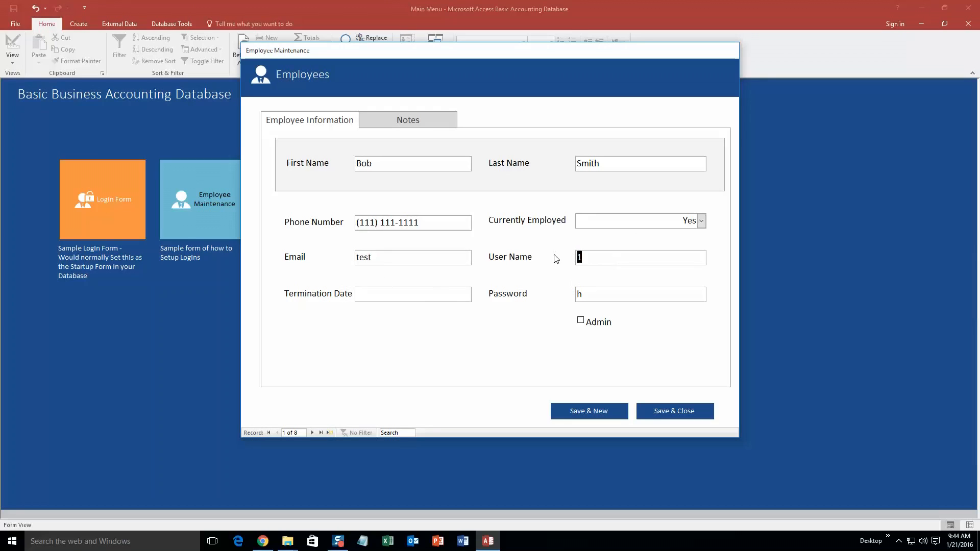
type("Bob")
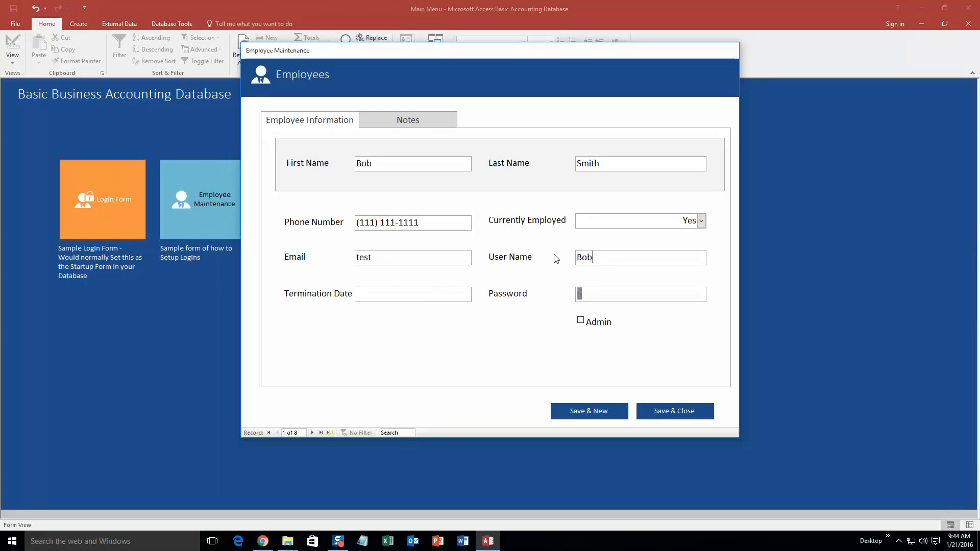
type("test")
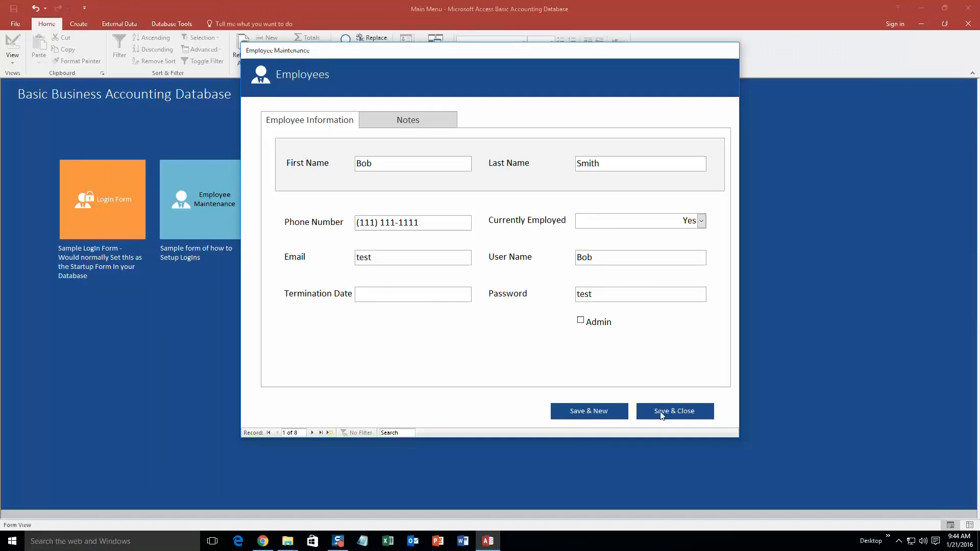
left_click(674, 411)
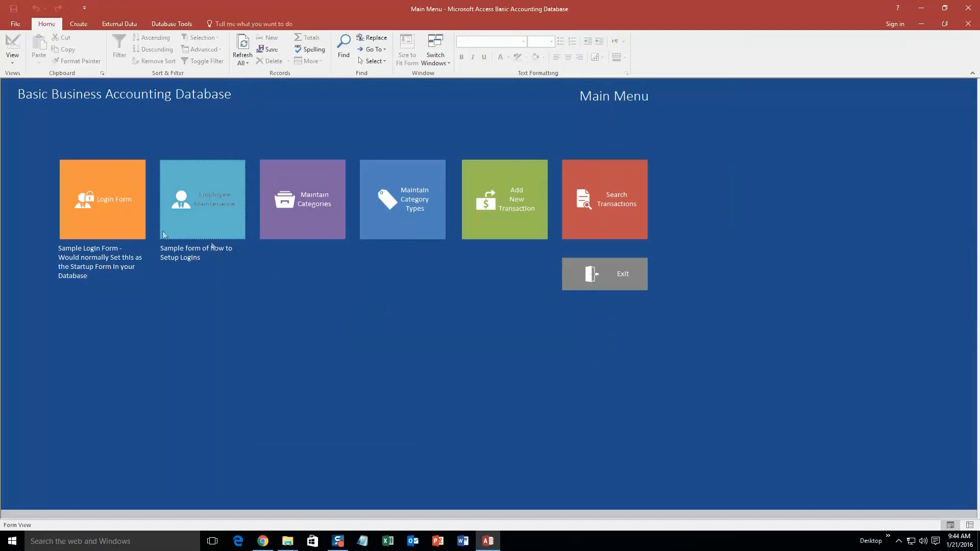
- Log in through the sample Login form as Bob with password test
left_click(103, 199)
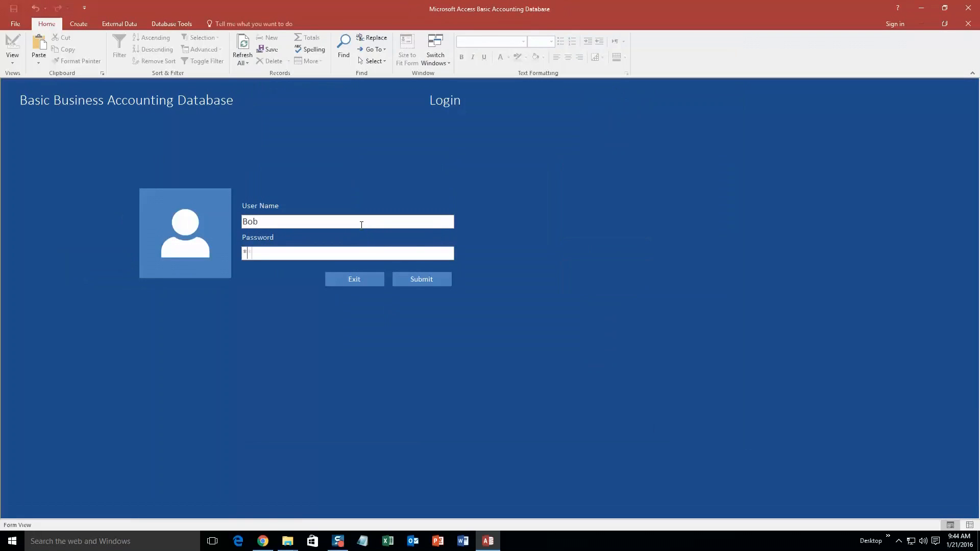
left_click(420, 279)
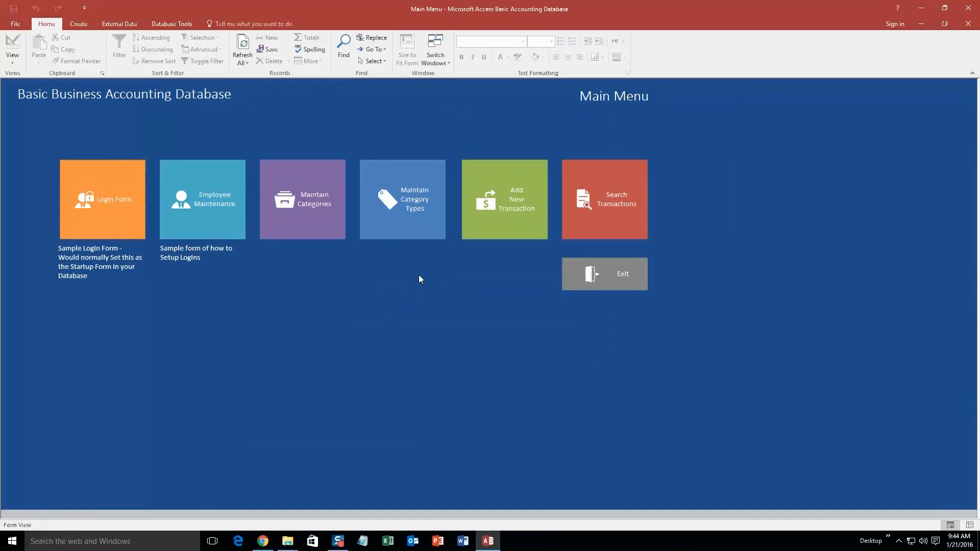
left_click(102, 199)
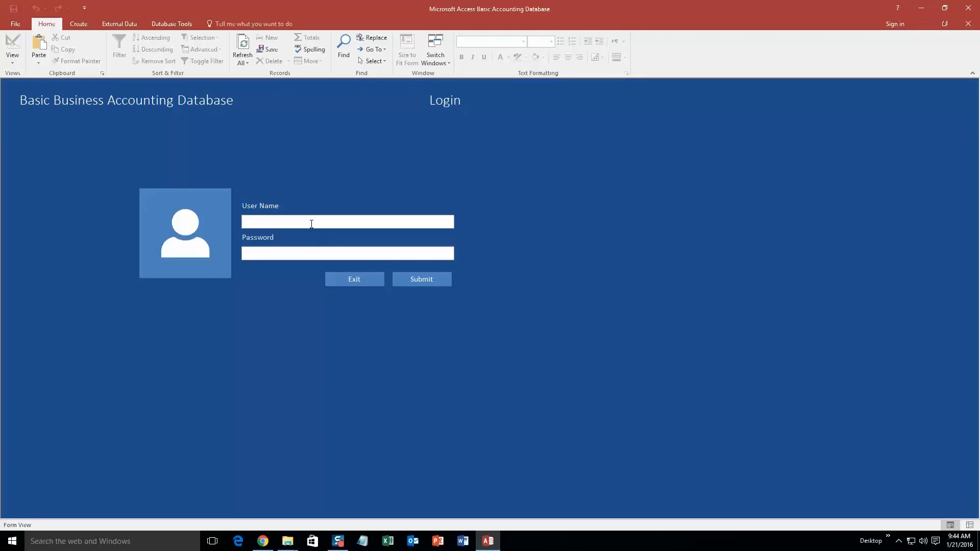
type("Bob")
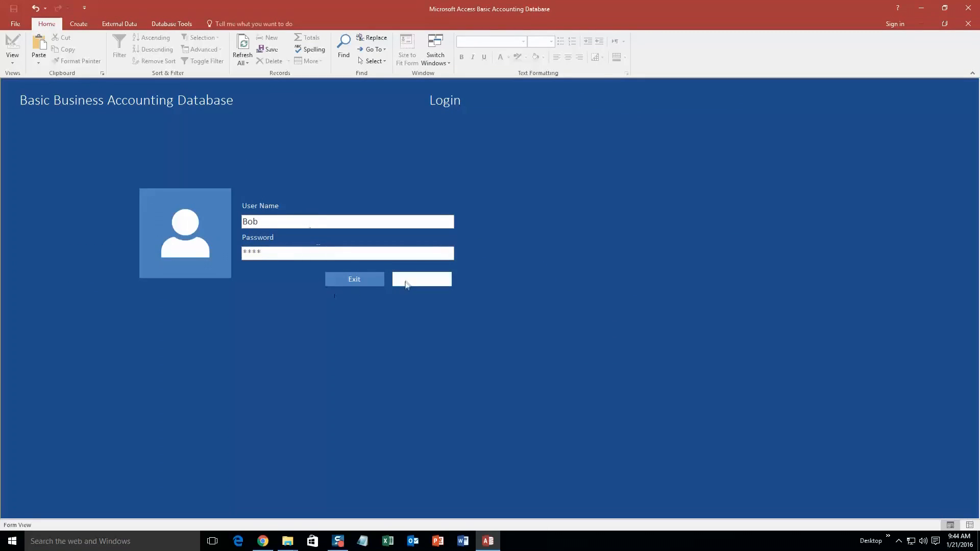
left_click(422, 279)
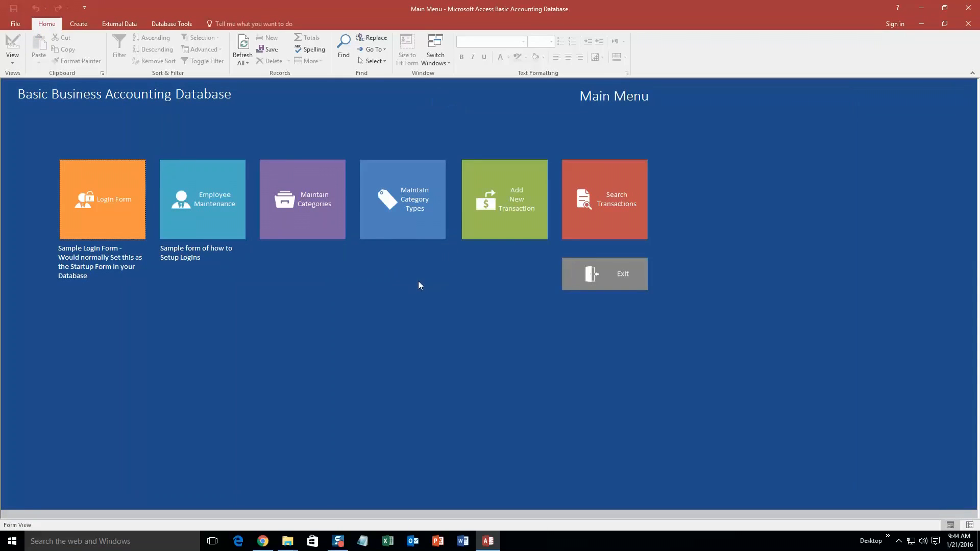
mouse_move(388, 283)
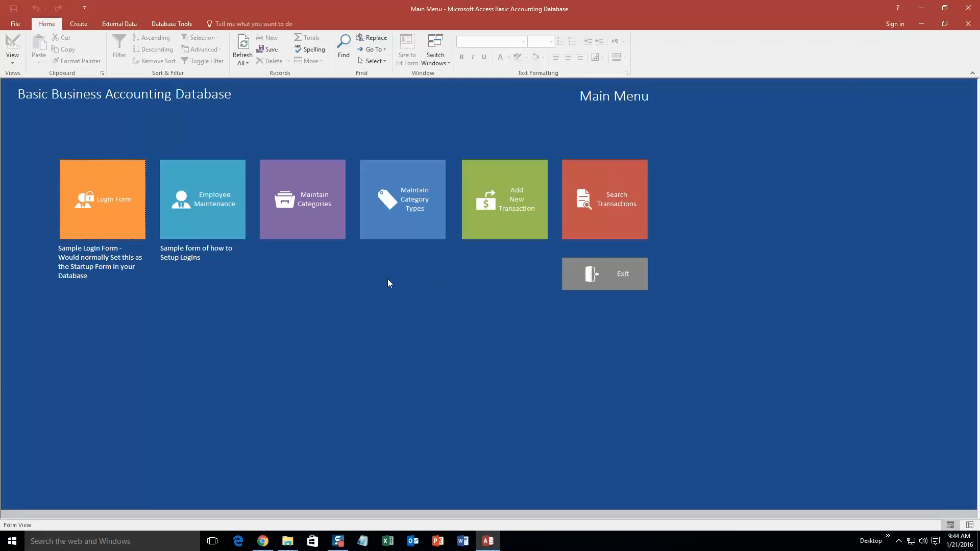
left_click(302, 199)
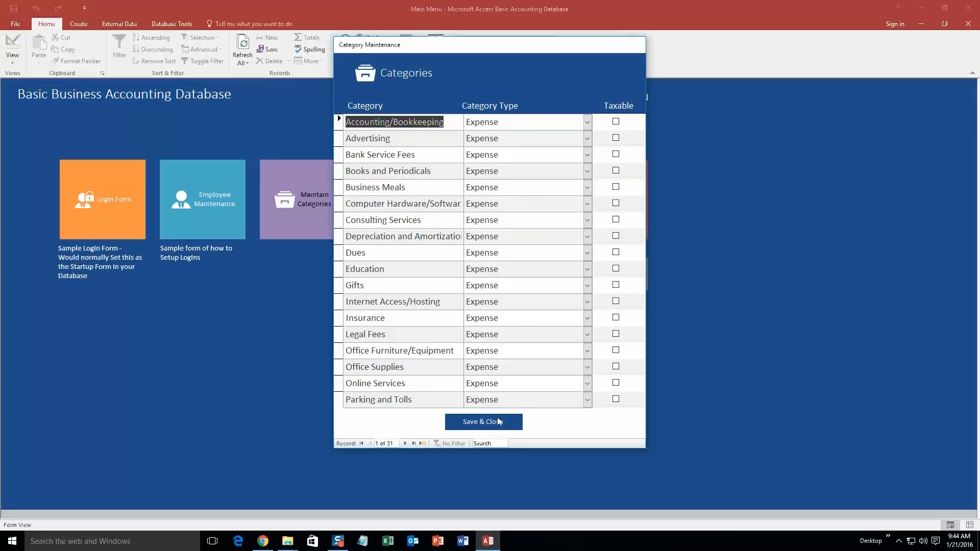
left_click(483, 421)
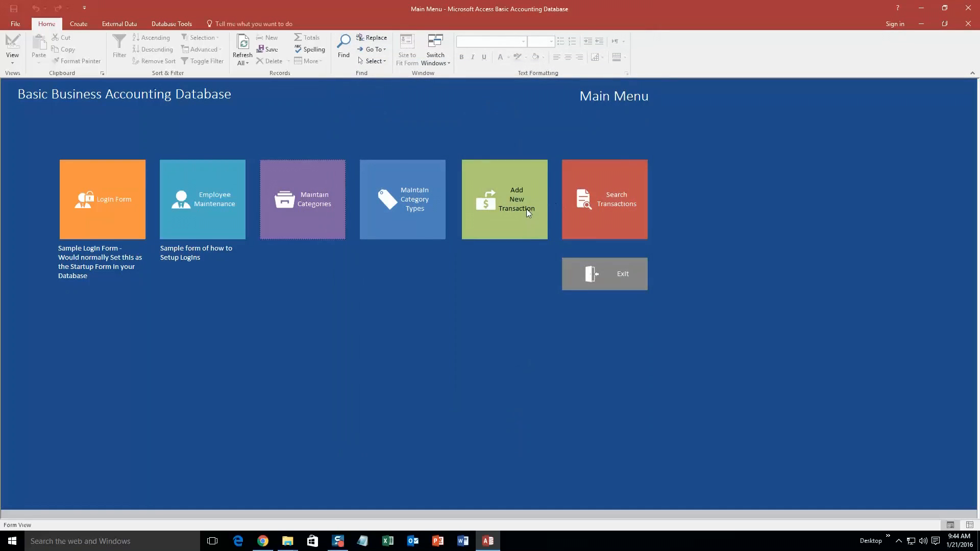
- Start a new transaction titled Test, number 1234, category Advertising
left_click(505, 199)
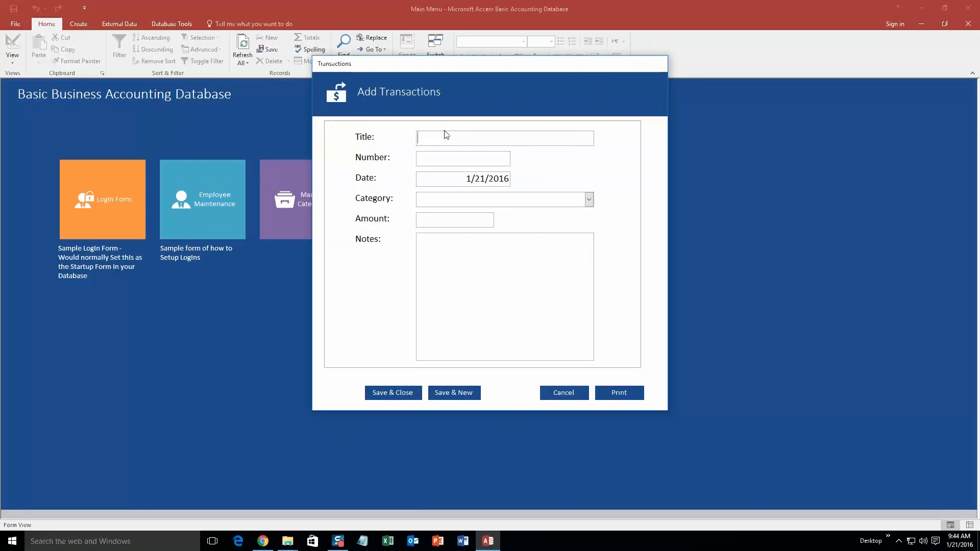
type("Te")
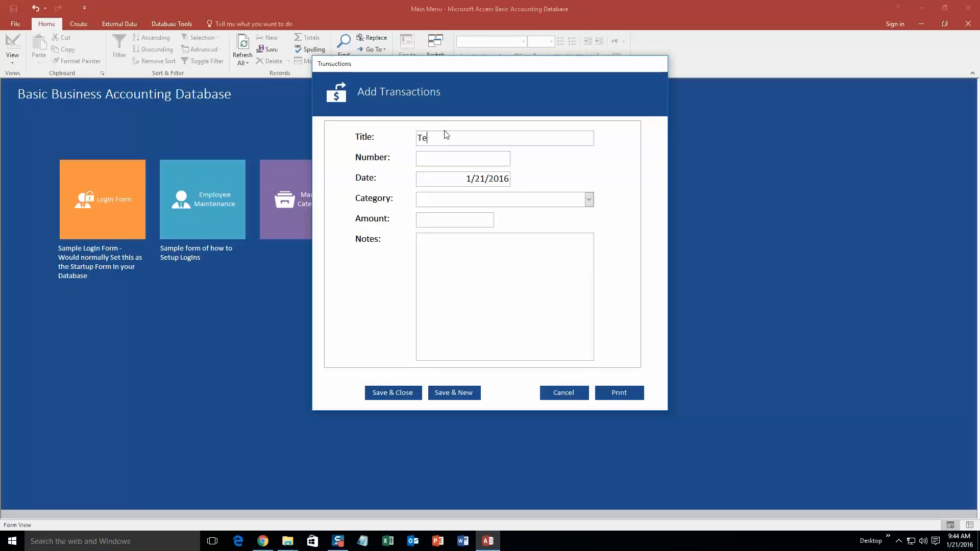
type("1234")
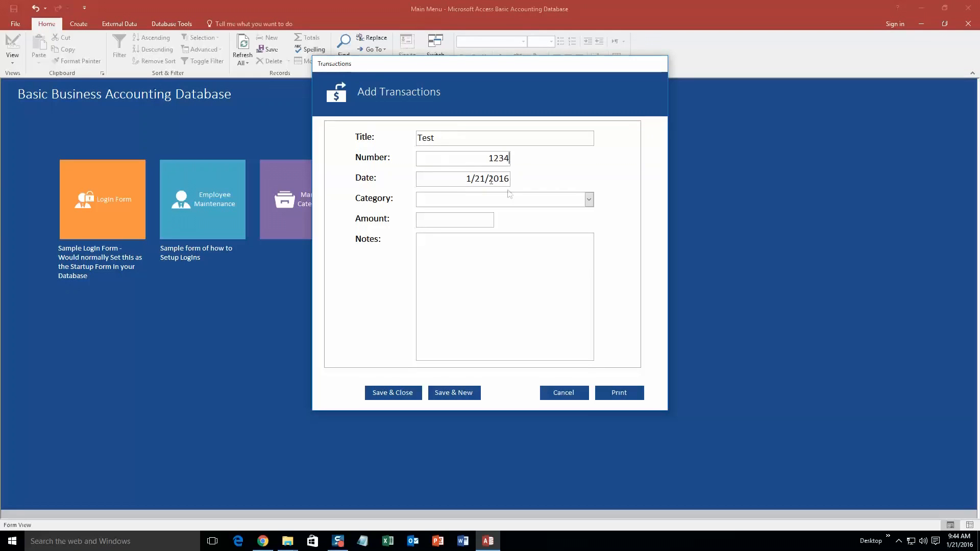
left_click(587, 199)
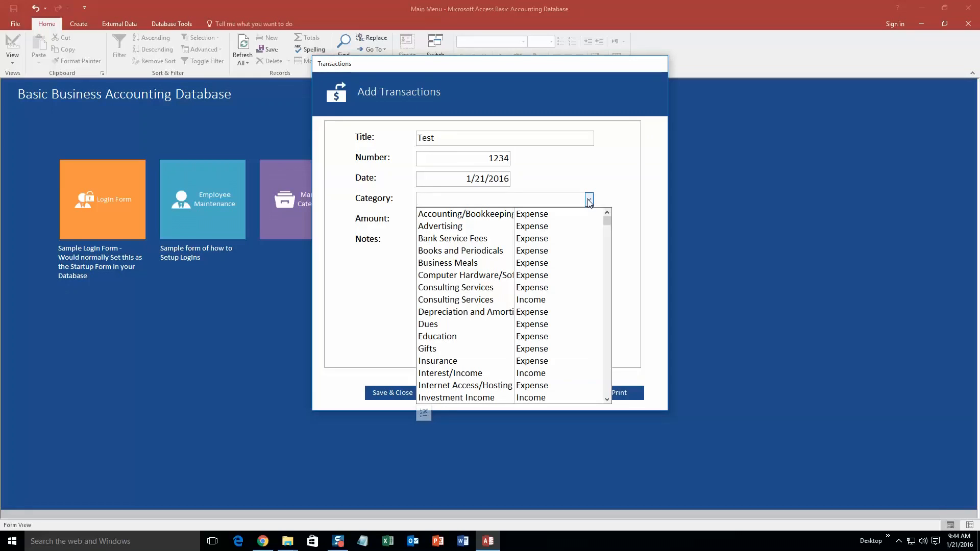
mouse_move(460, 250)
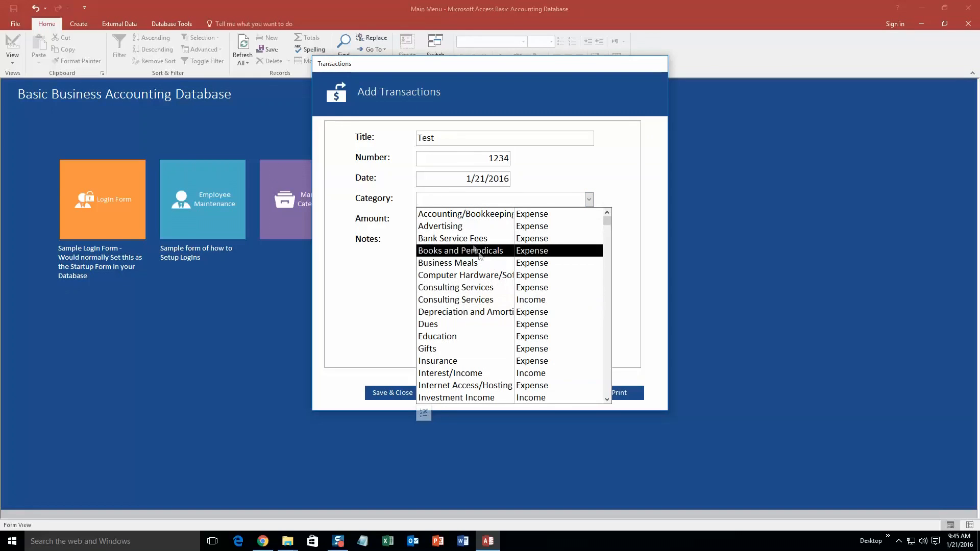
left_click(439, 226)
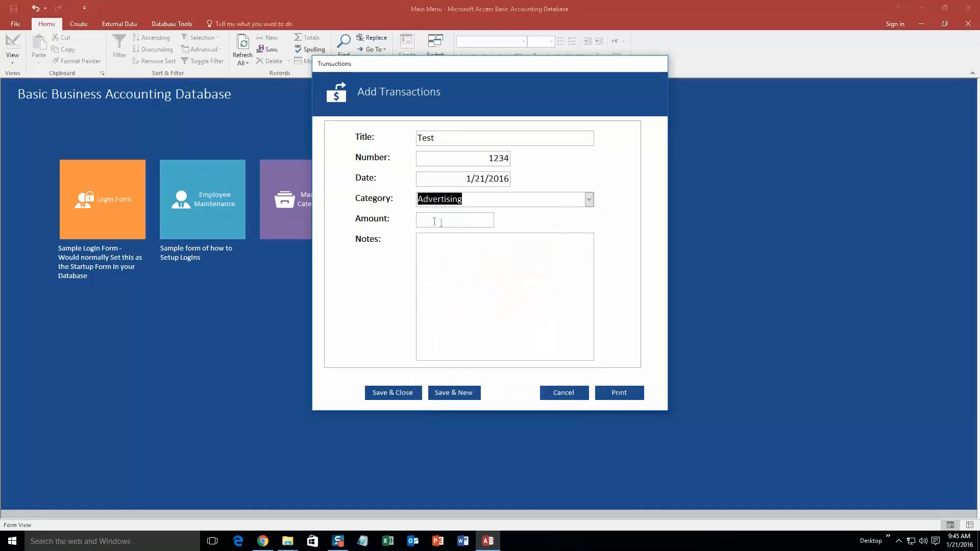
- Set amount 200 and note 'nothing', then Save & Close the transaction
type("200")
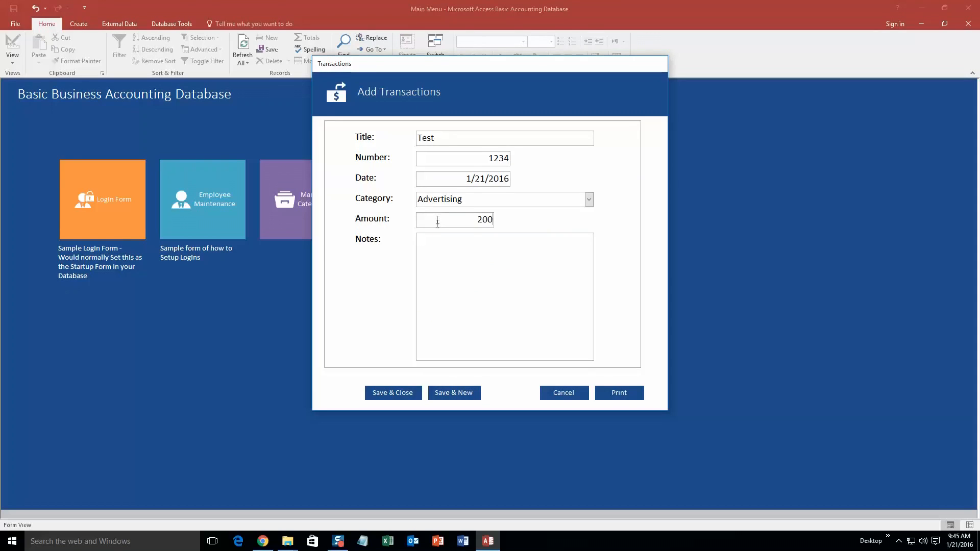
type("not")
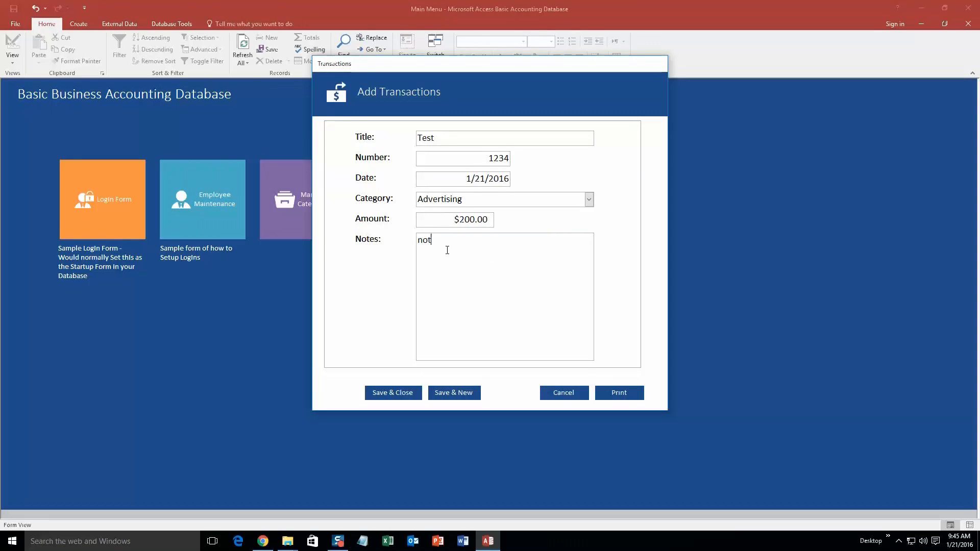
type("hing")
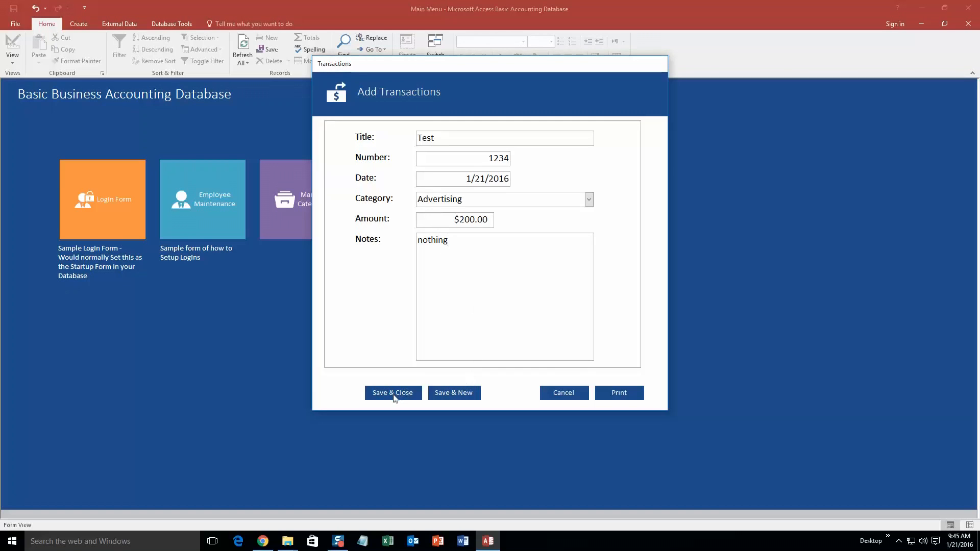
left_click(393, 392)
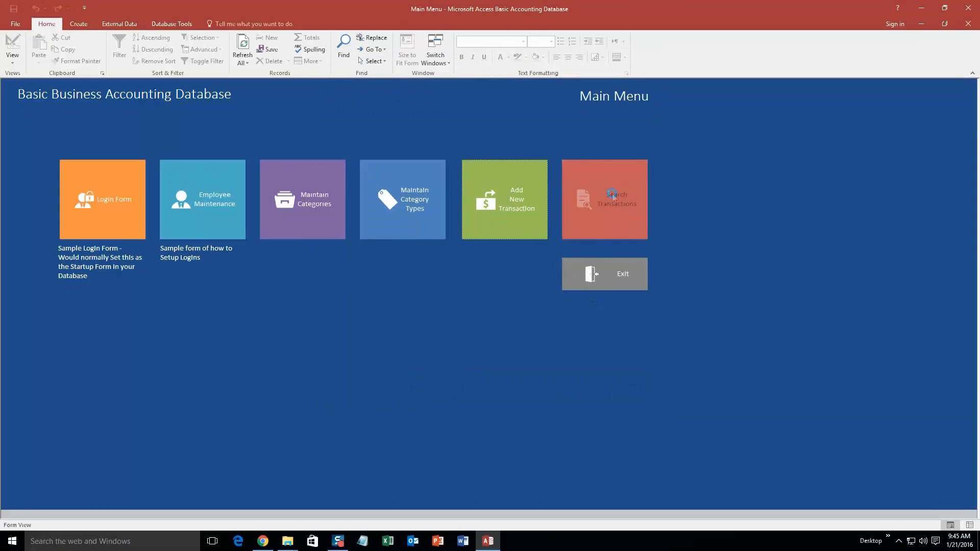
- Search transactions filtered to the Advertising category, returning the $200 Test record
left_click(604, 199)
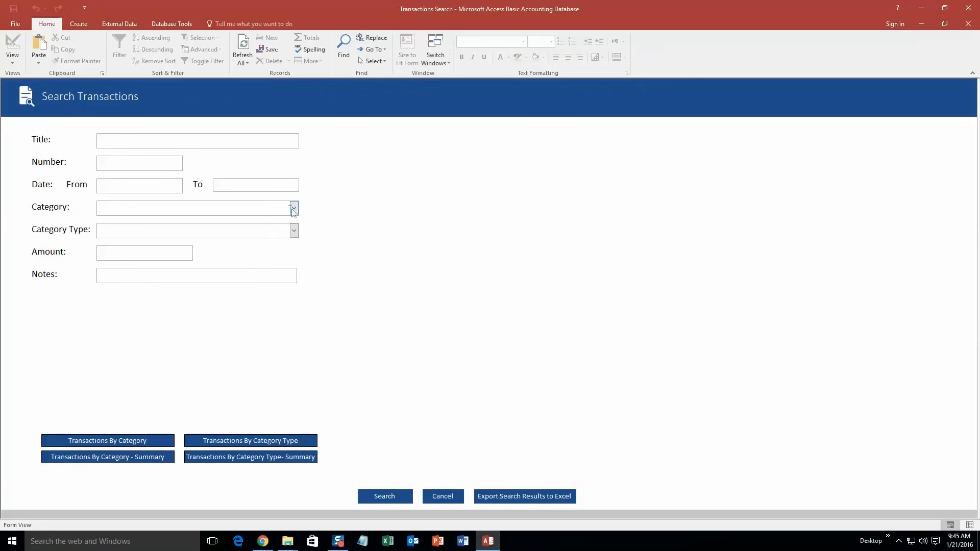
left_click(293, 207)
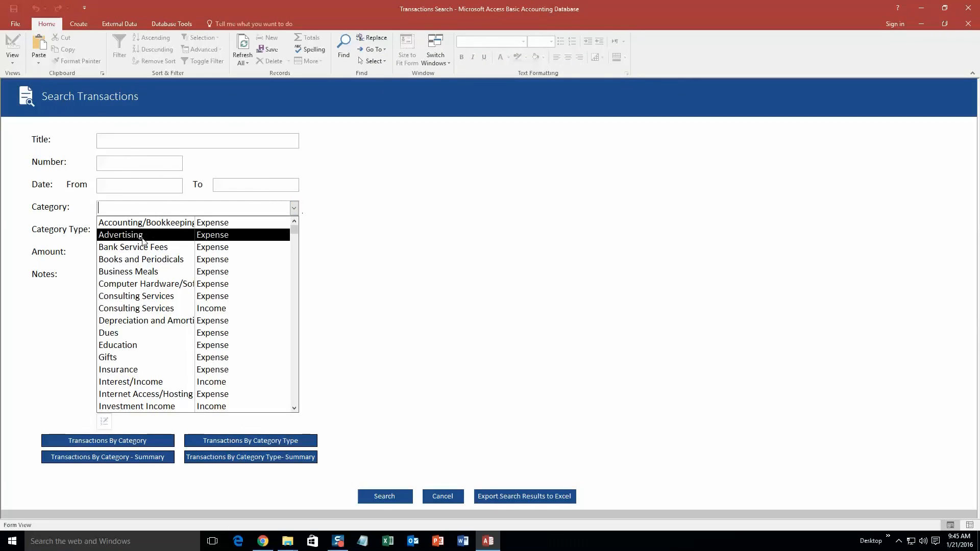
left_click(121, 235)
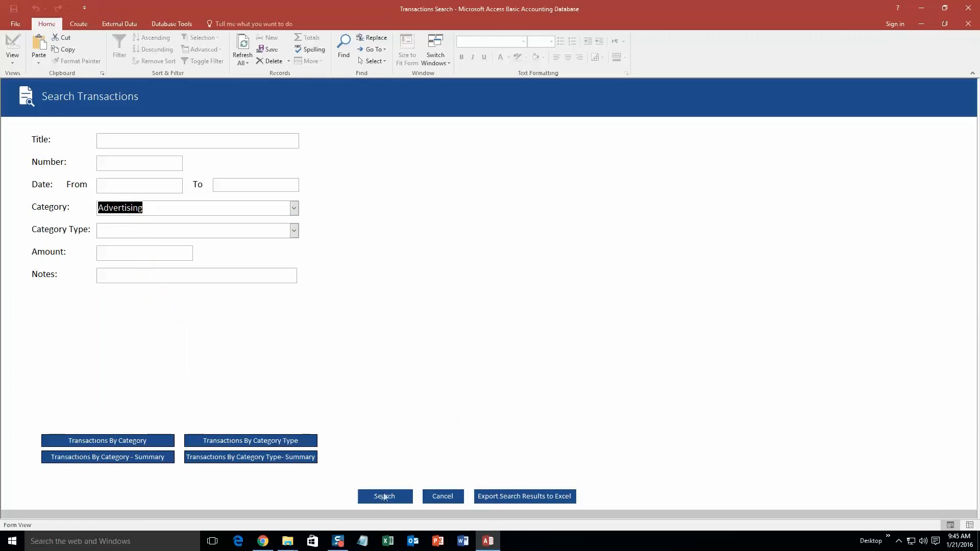
left_click(385, 496)
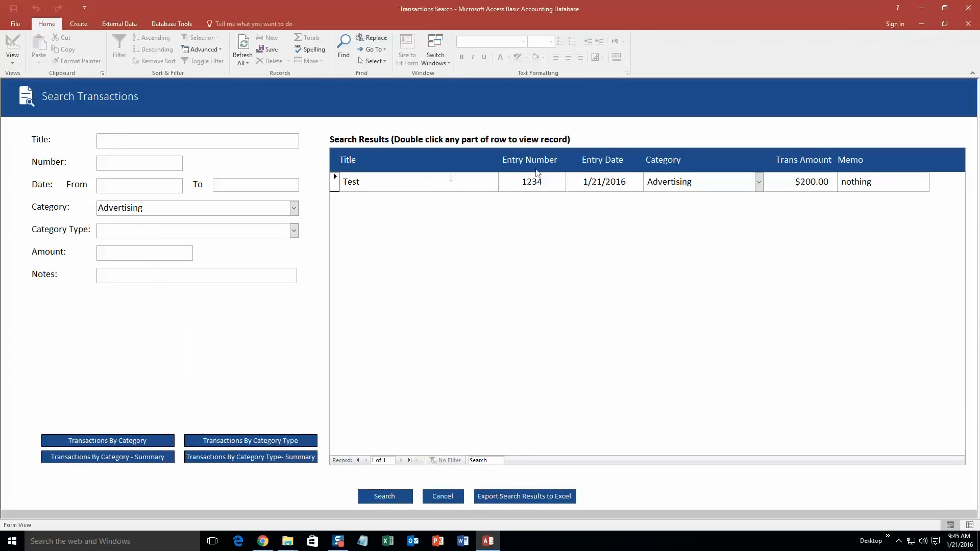
mouse_move(439, 182)
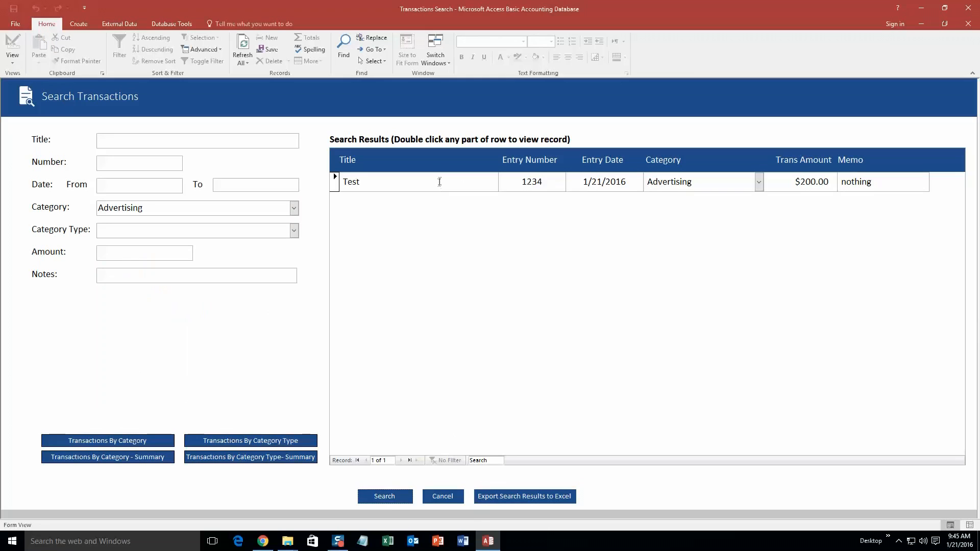
- Edit the Test transaction's category to Education, save it and return to the Main Menu
double_click(413, 181)
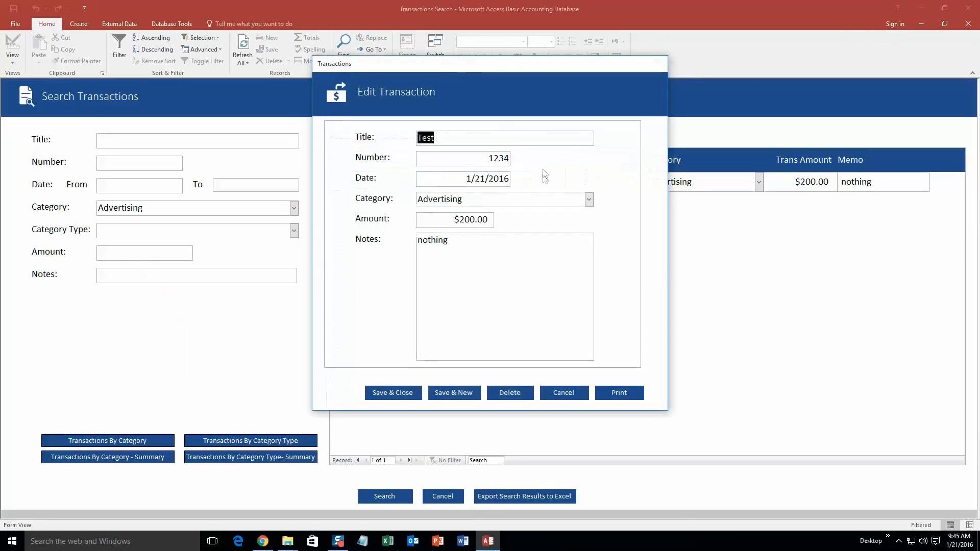
left_click(589, 199)
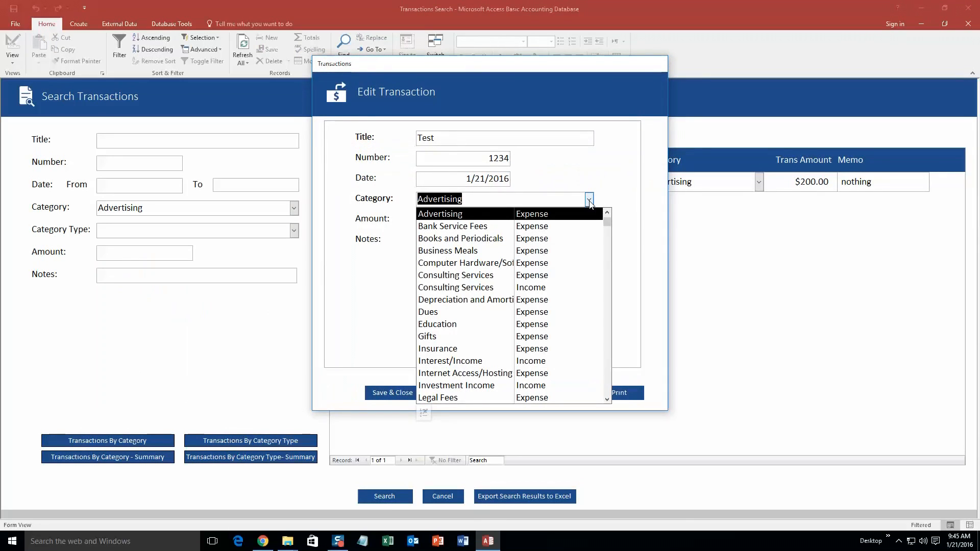
left_click(438, 324)
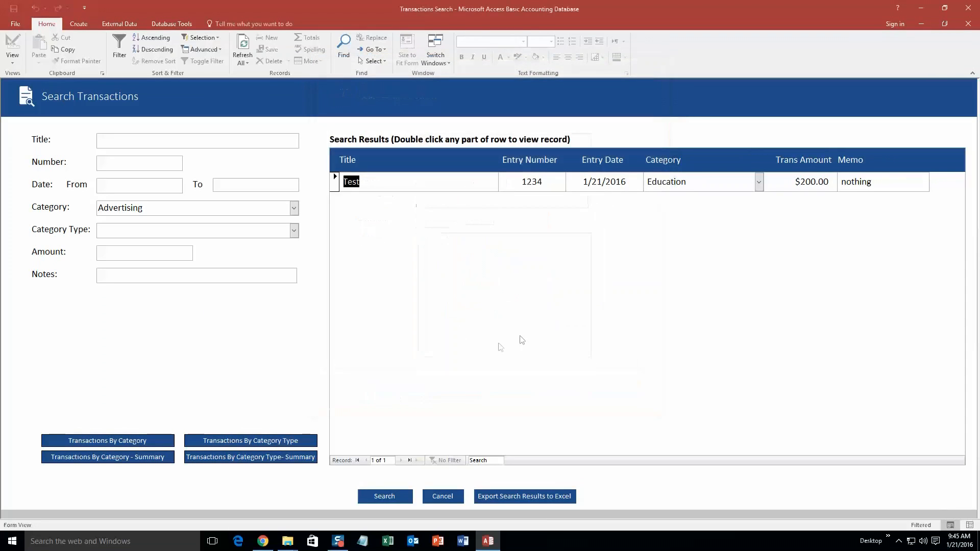
mouse_move(327, 314)
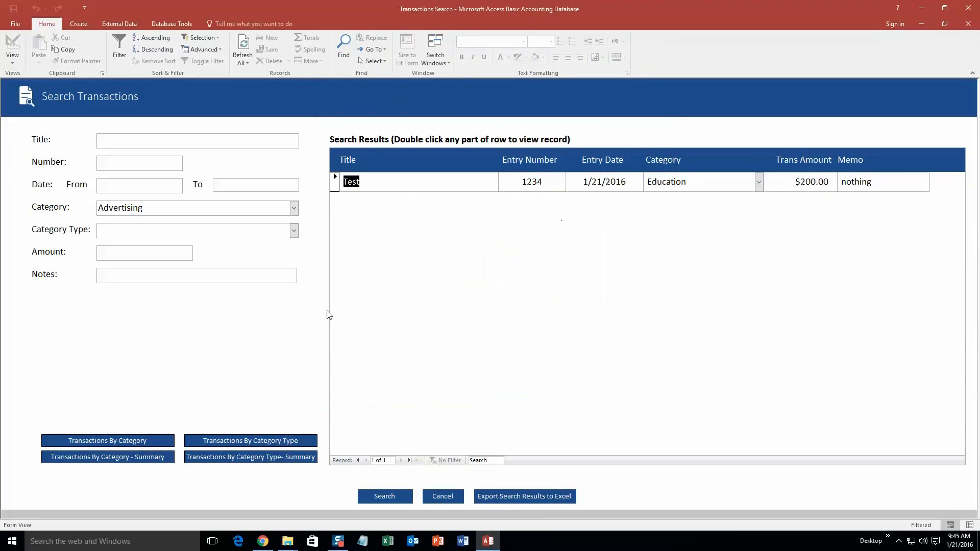
mouse_move(116, 248)
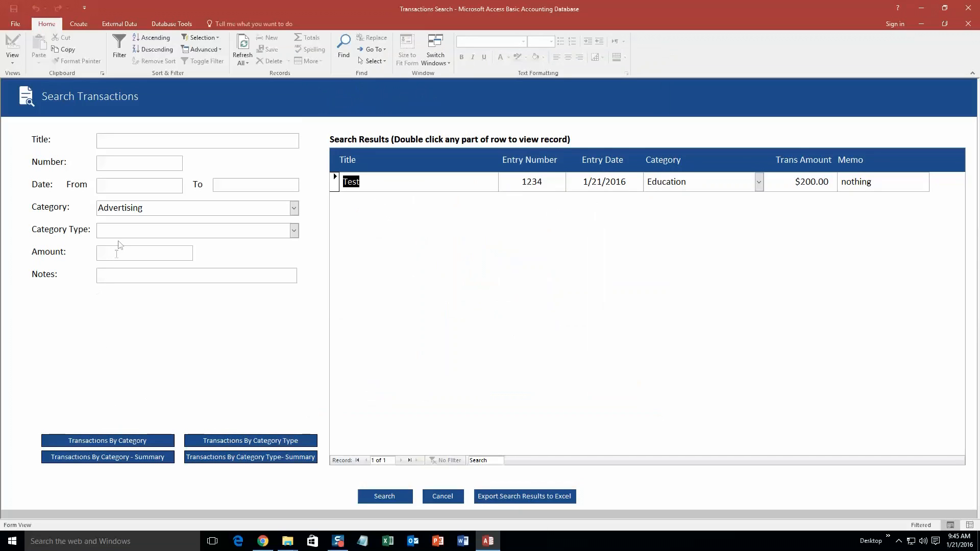
mouse_move(484, 530)
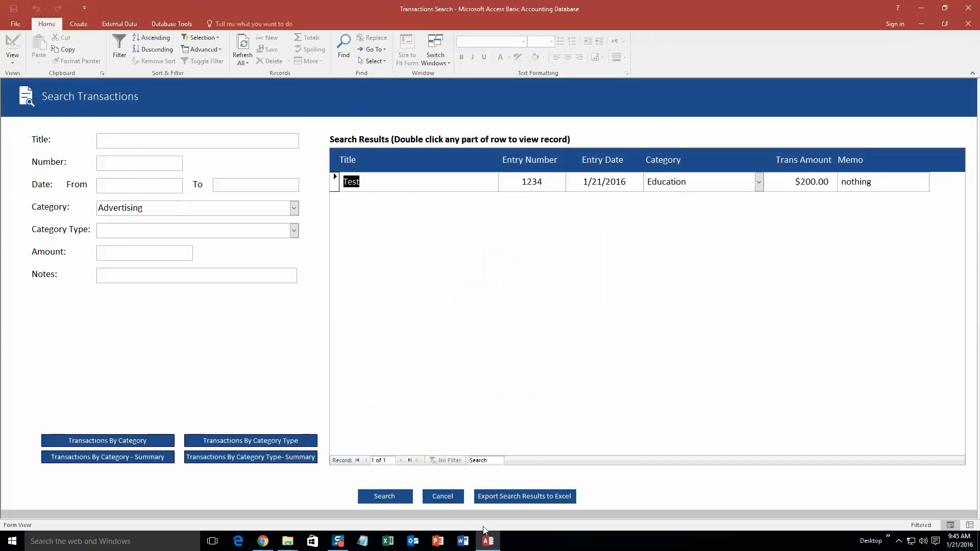
left_click(442, 497)
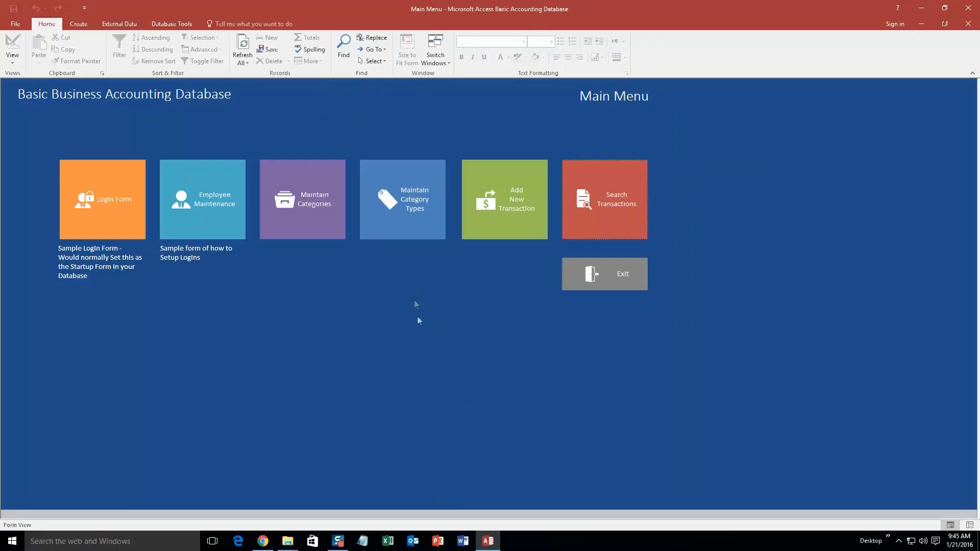